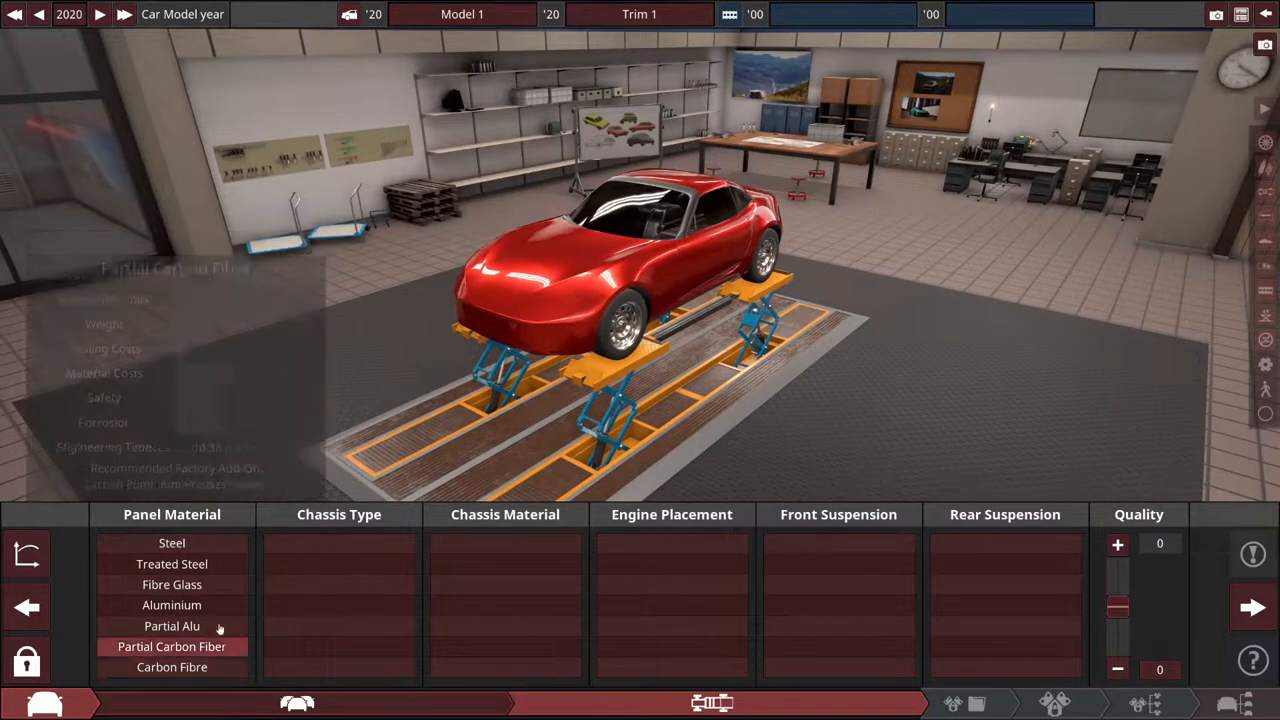
Choose carbon-fibre body panels, a monocoque chassis and double-wishbone suspension front and rear
left_click(171, 667)
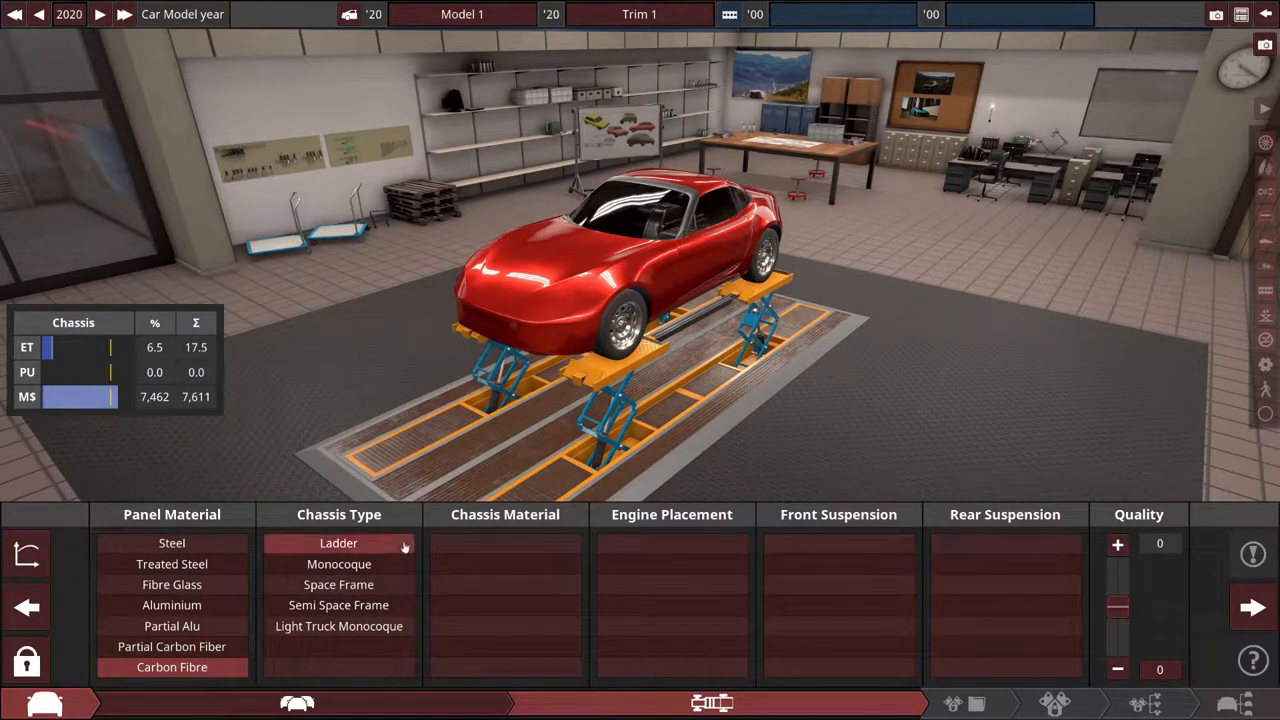
left_click(338, 563)
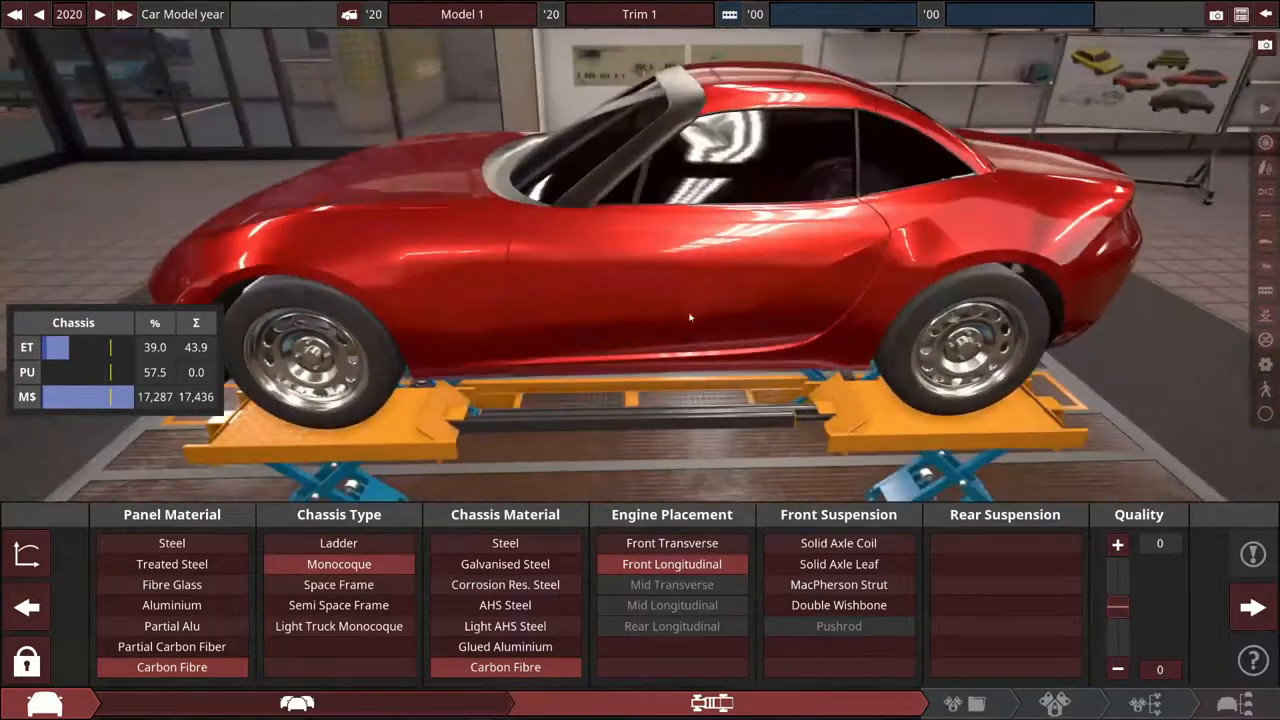
left_click(838, 605)
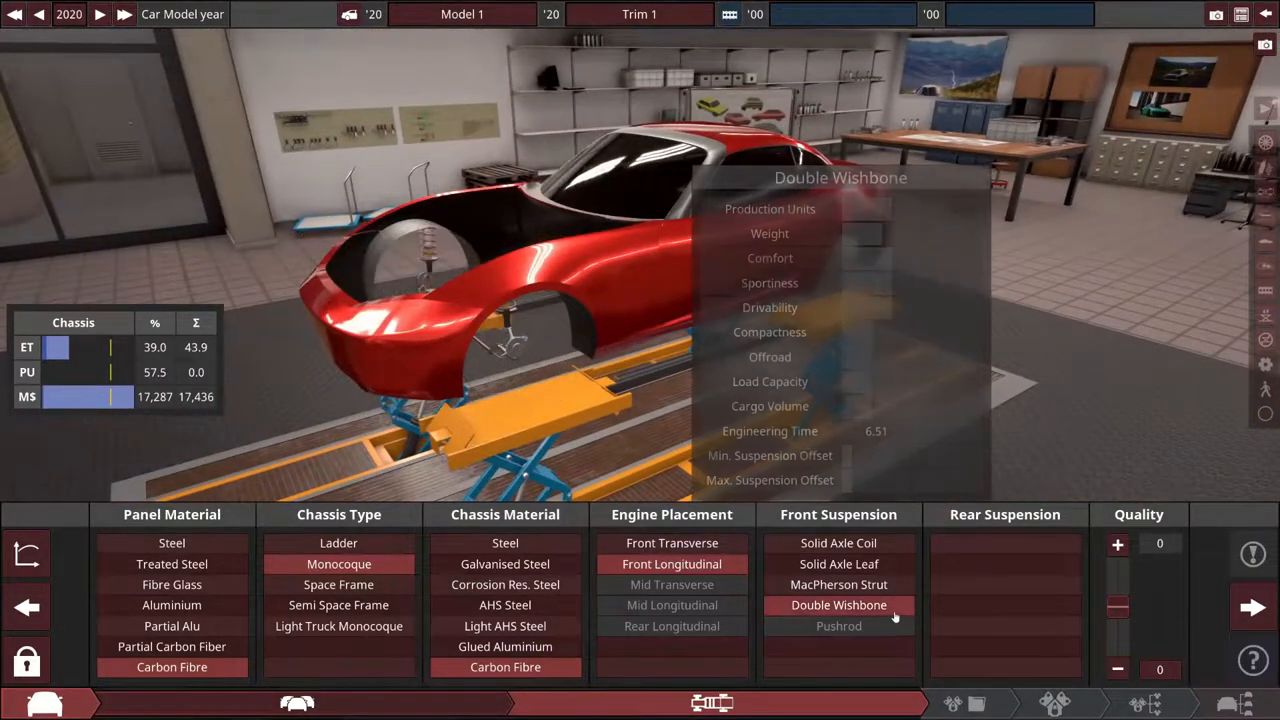
left_click(838, 605)
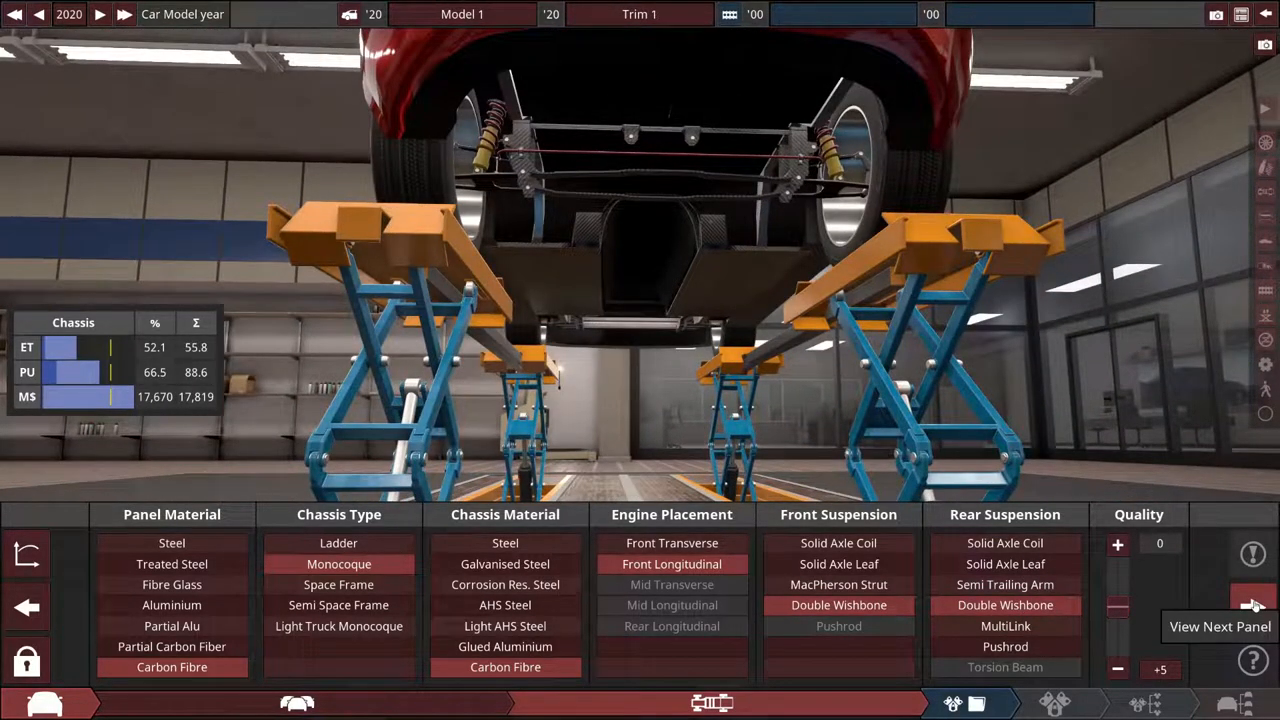
Start a brand-new engine project and confirm creating the new engine family
left_click(1253, 606)
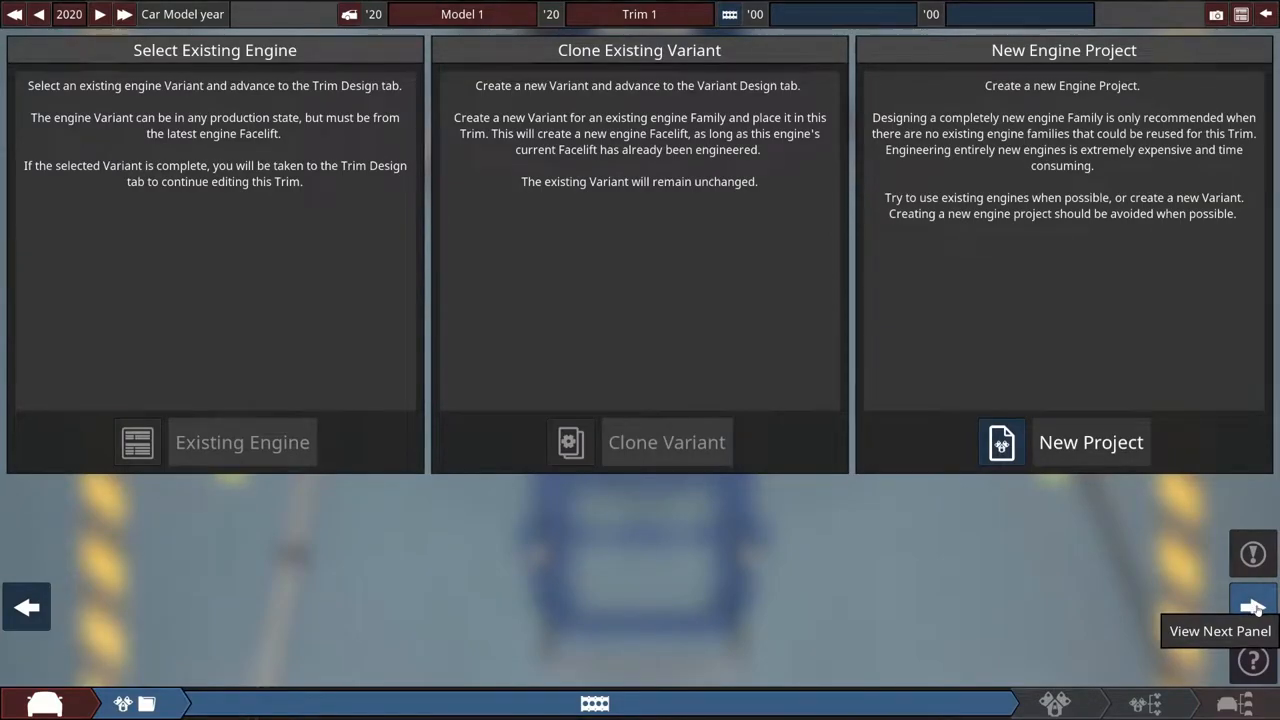
left_click(1090, 442)
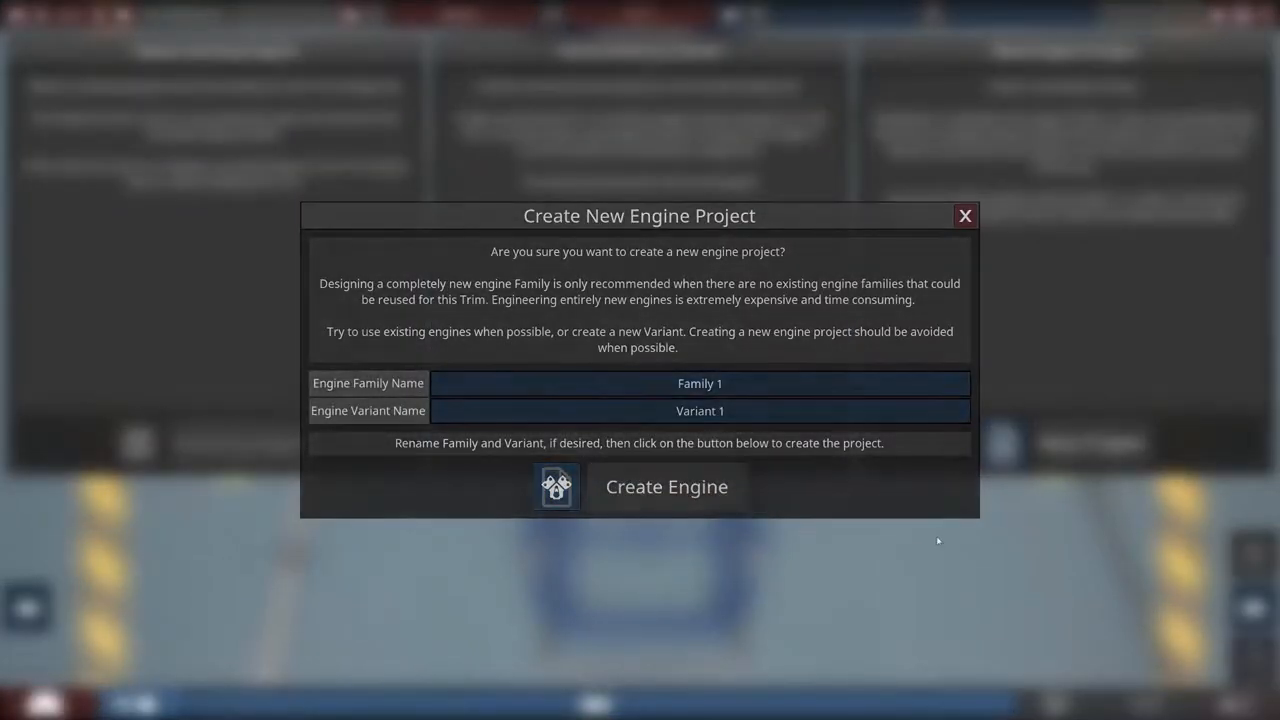
left_click(666, 487)
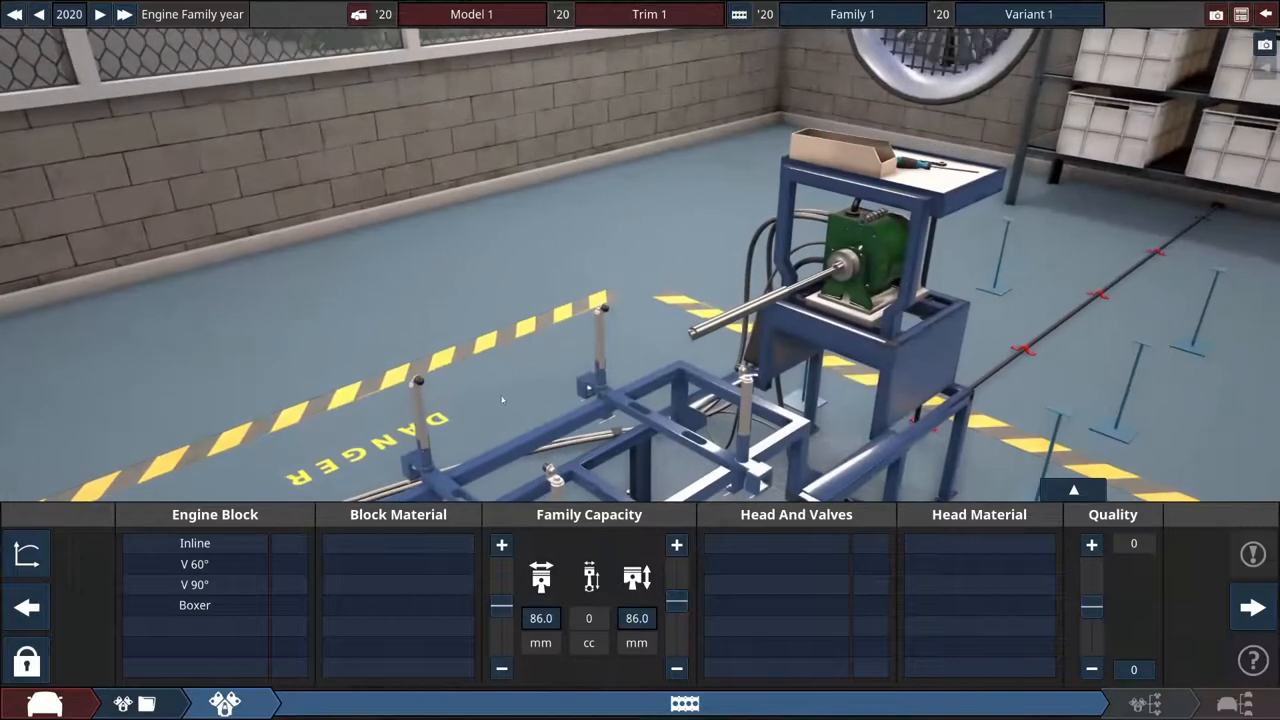
Pick a V90° block and shrink the bore toward 81 mm for about 5994 cc
left_click(195, 584)
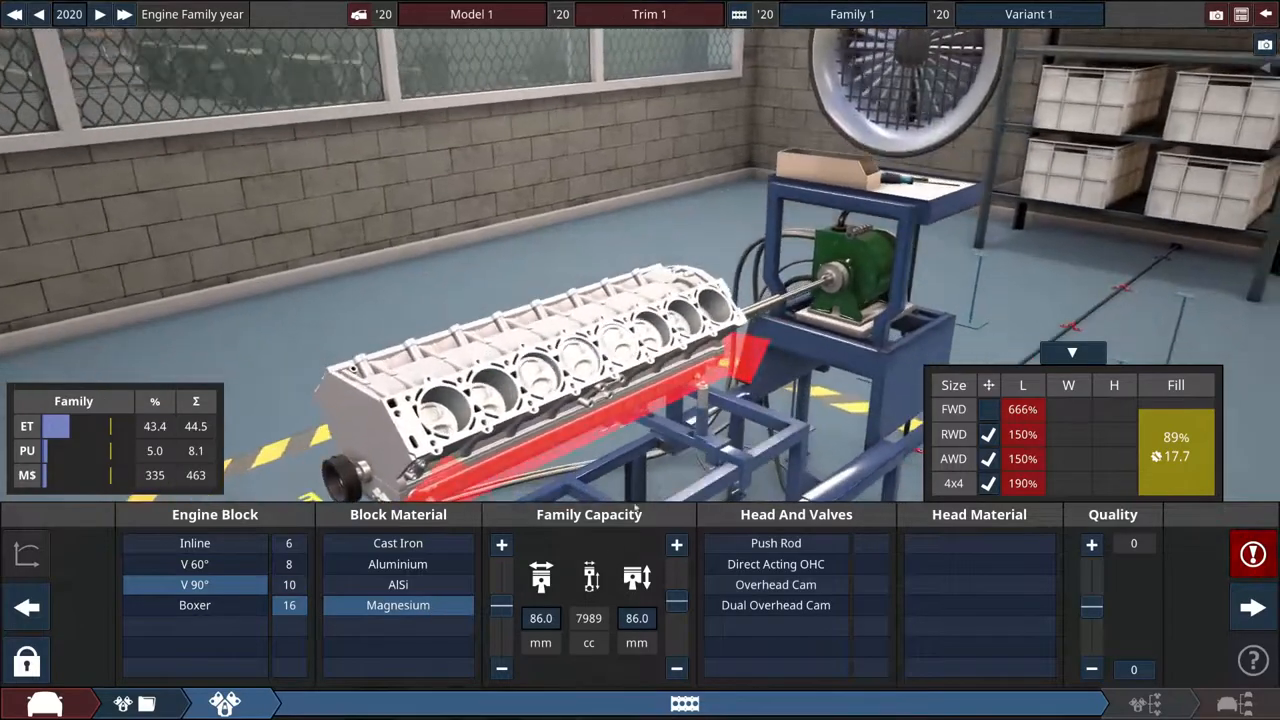
left_click(776, 605)
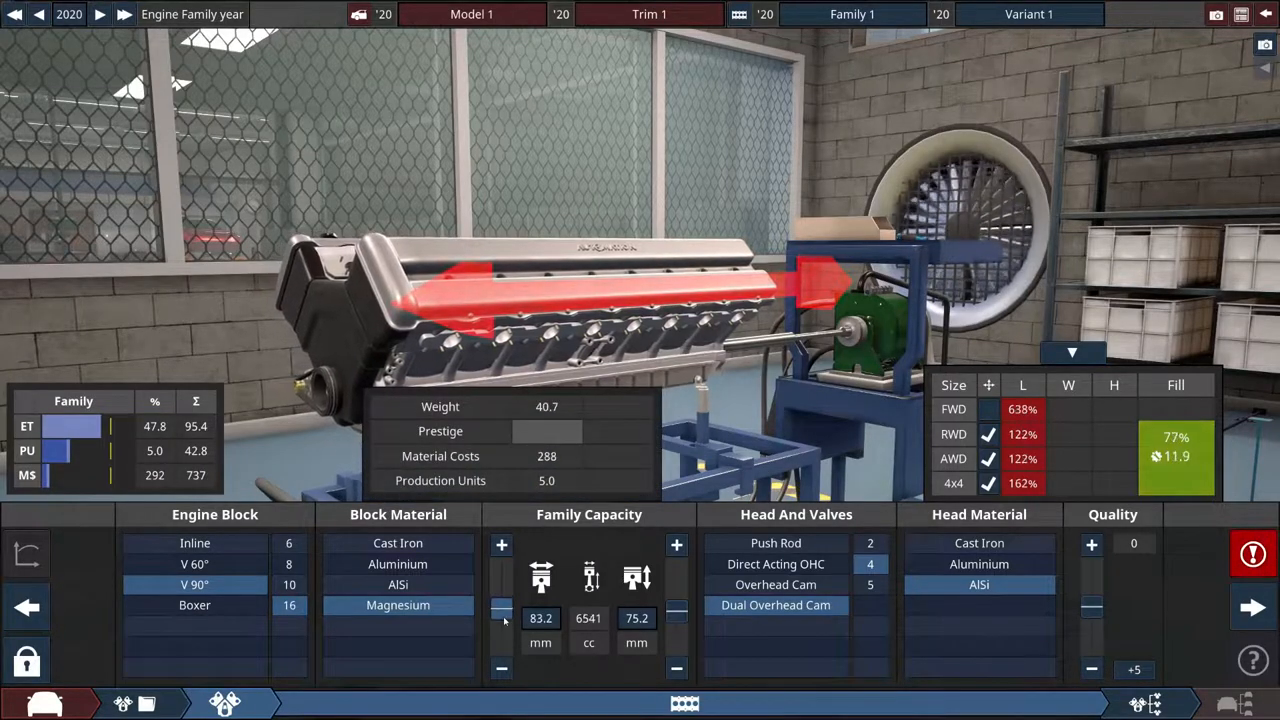
left_click_drag(501, 608, 501, 622)
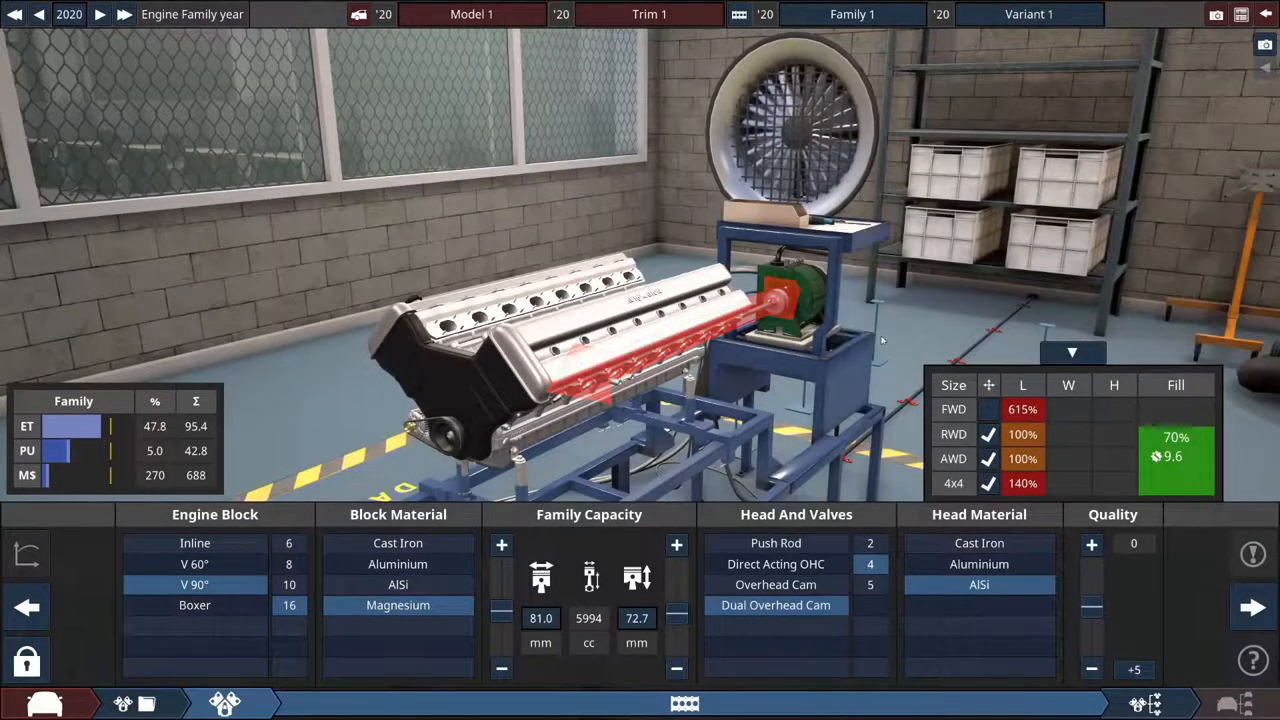
mouse_move(1253, 607)
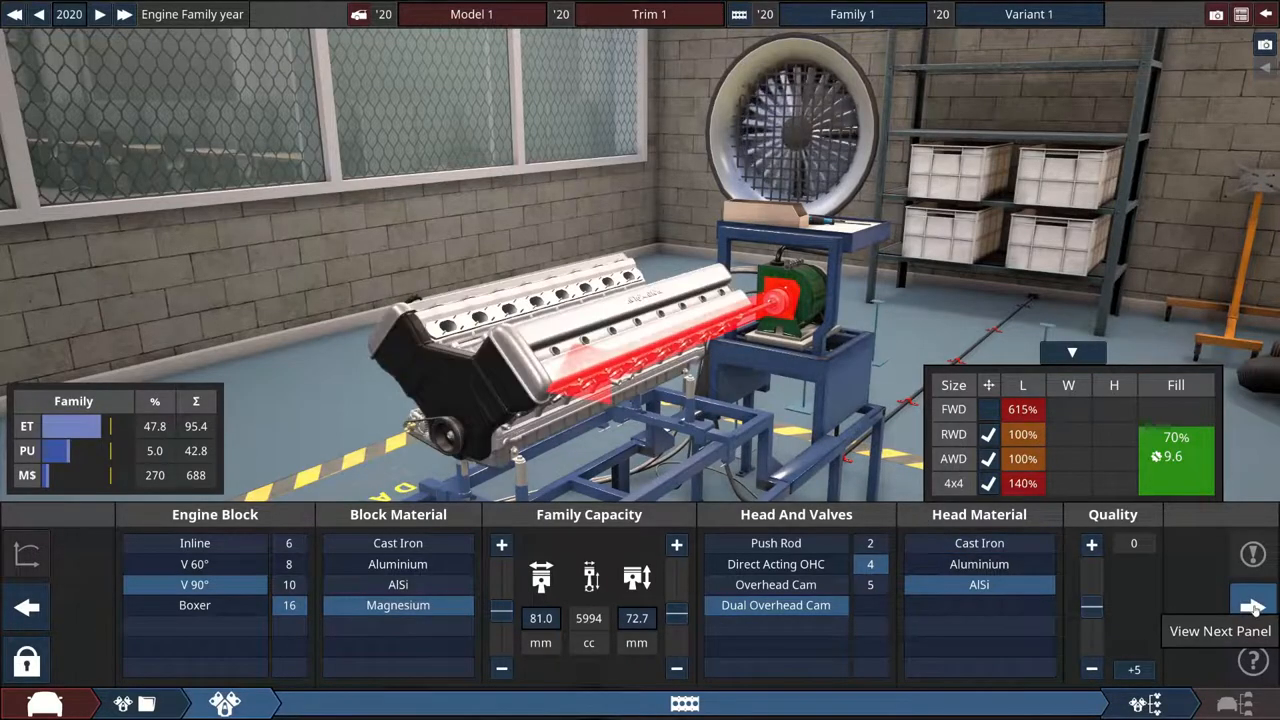
Advance to the variant's bottom end and fit lightweight forged pistons
left_click(1253, 607)
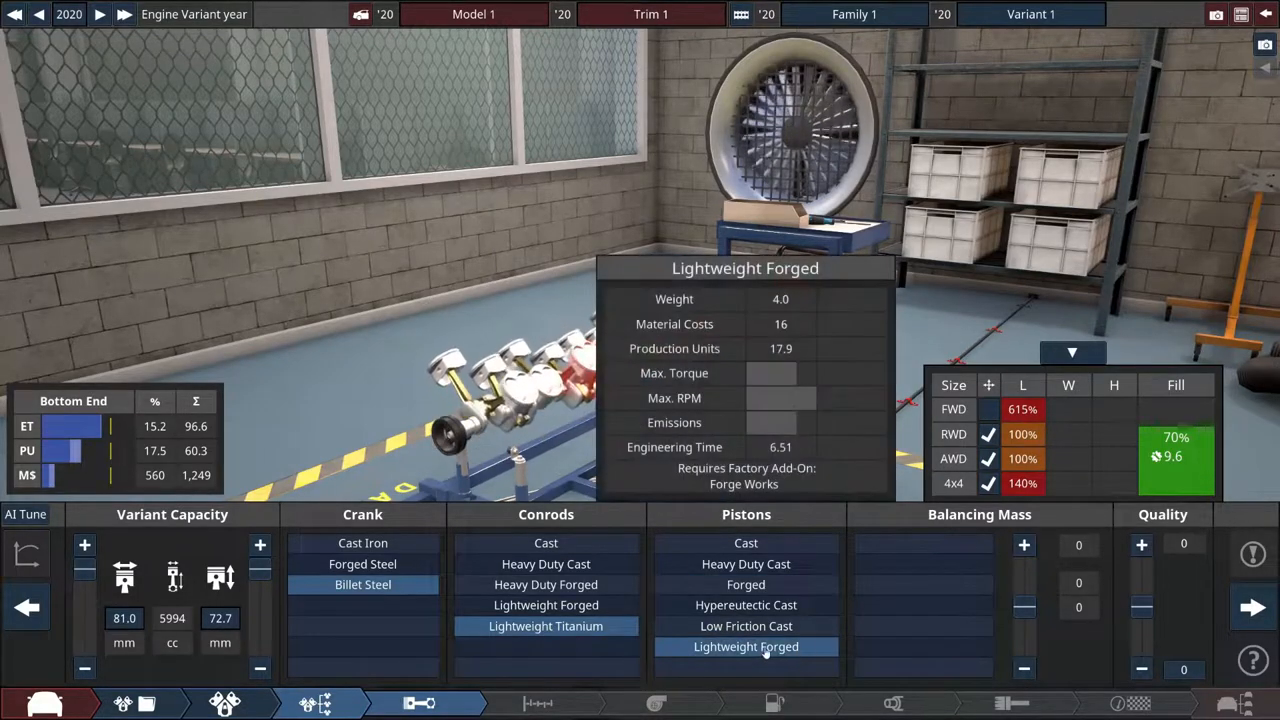
left_click(923, 564)
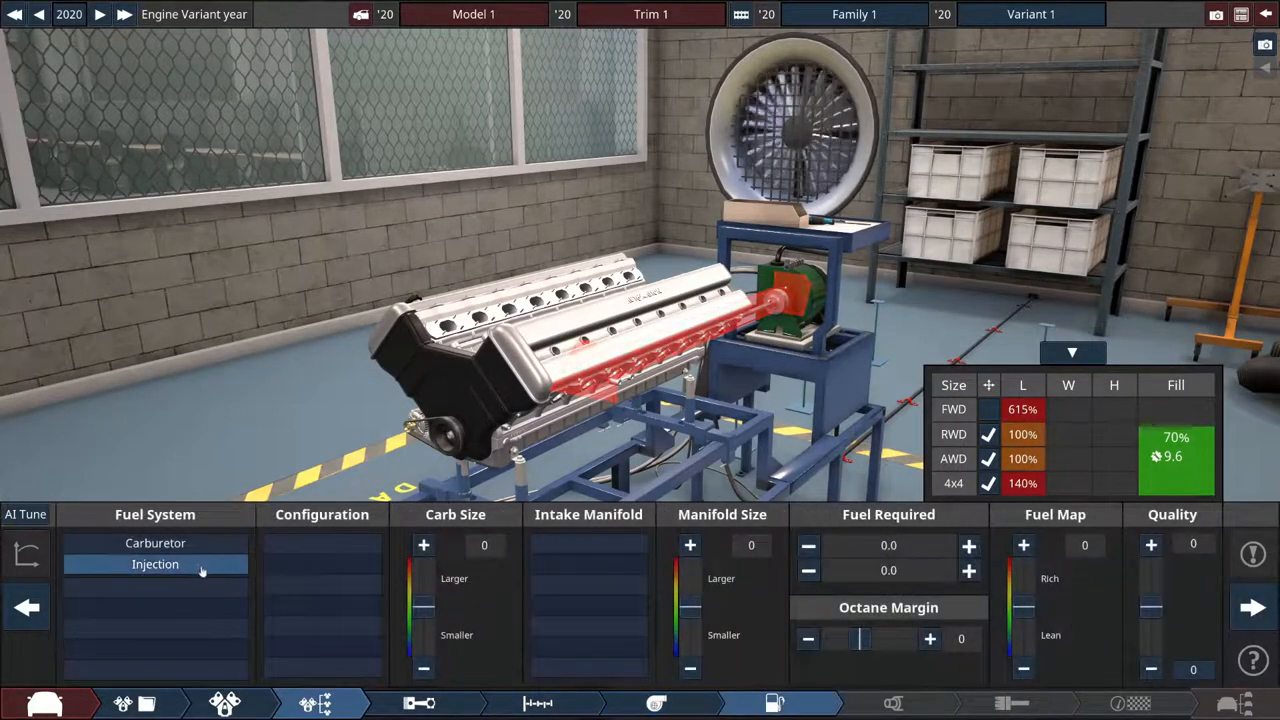
Switch to per-cylinder direct injection with a race intake manifold, reaching the headers panel
left_click(588, 604)
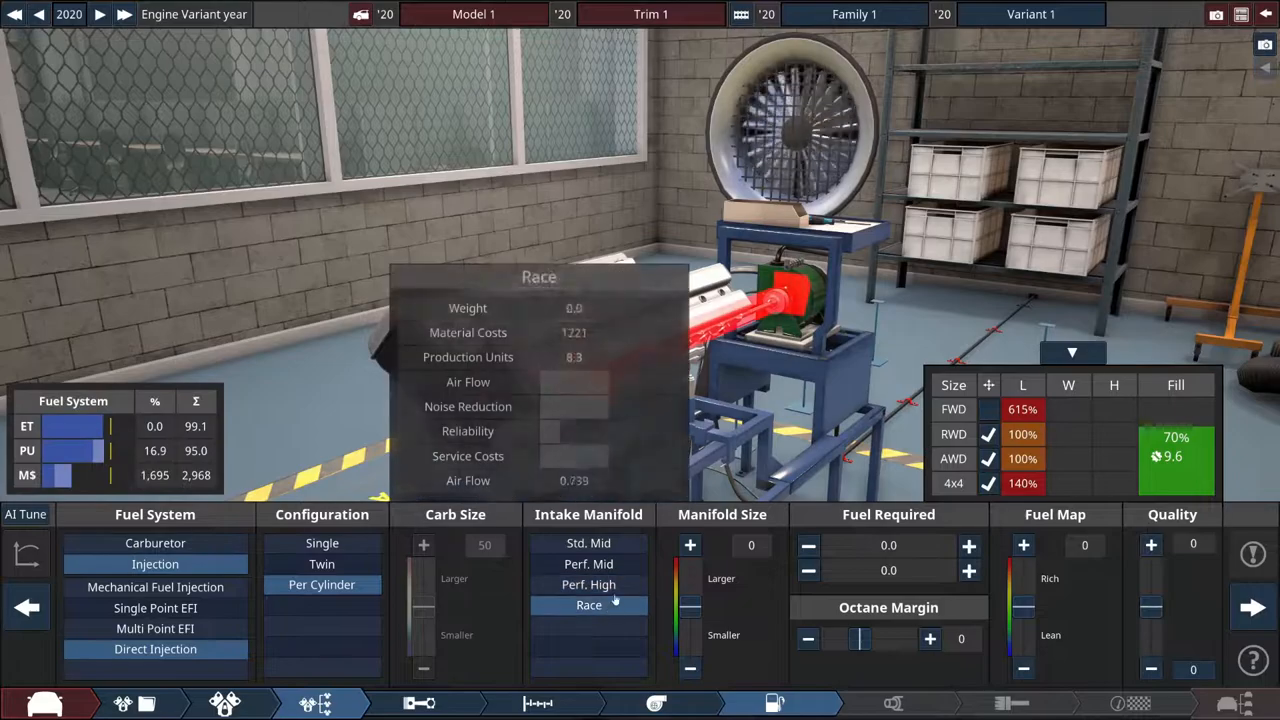
left_click(1253, 607)
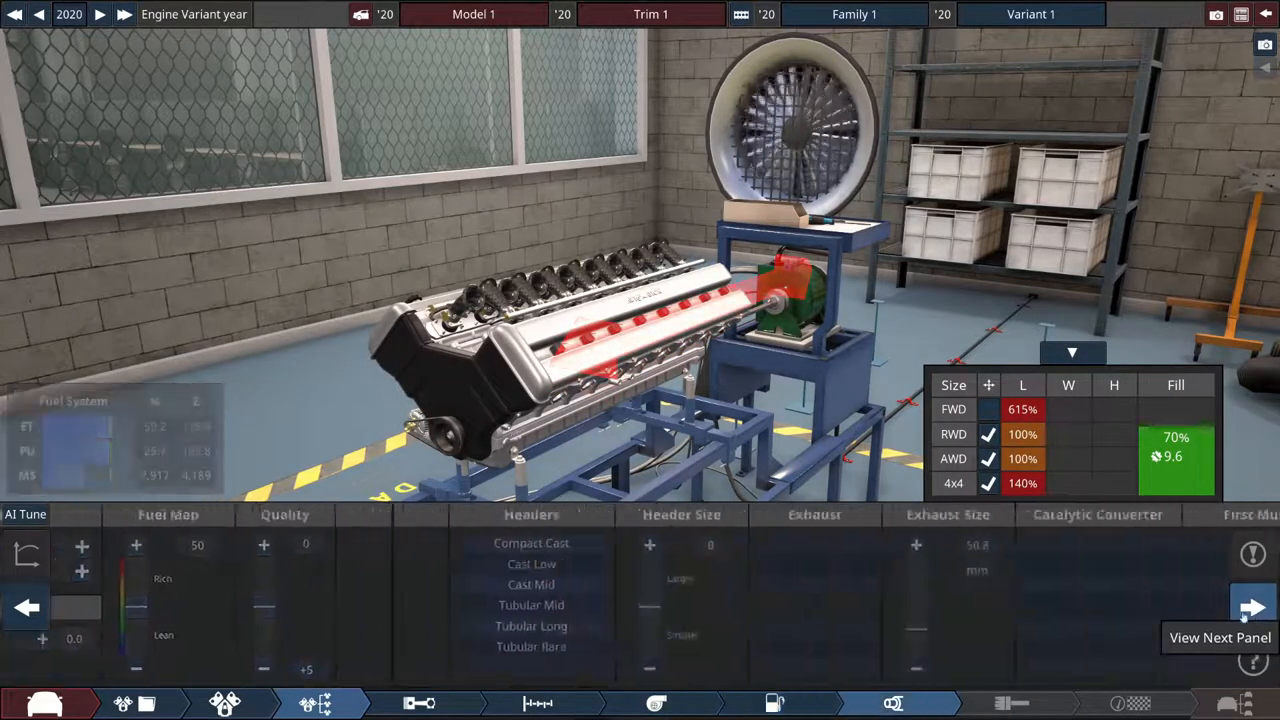
left_click(1253, 607)
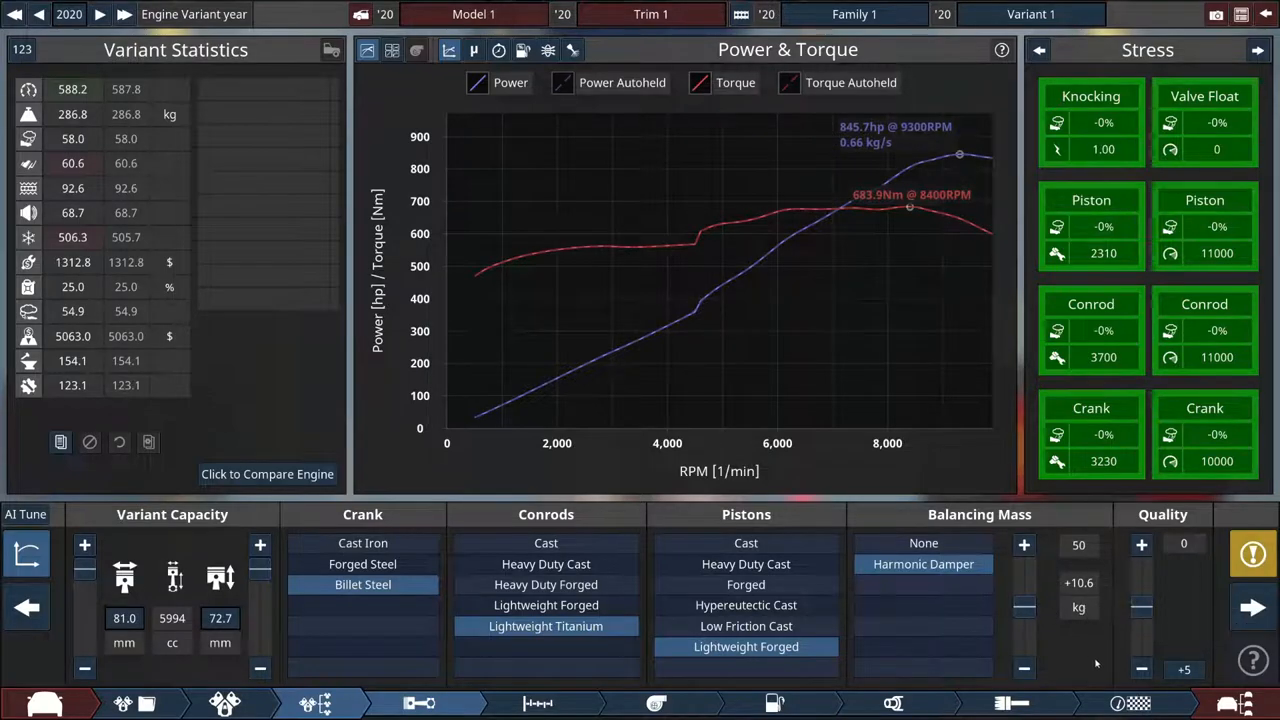
mouse_move(1091, 96)
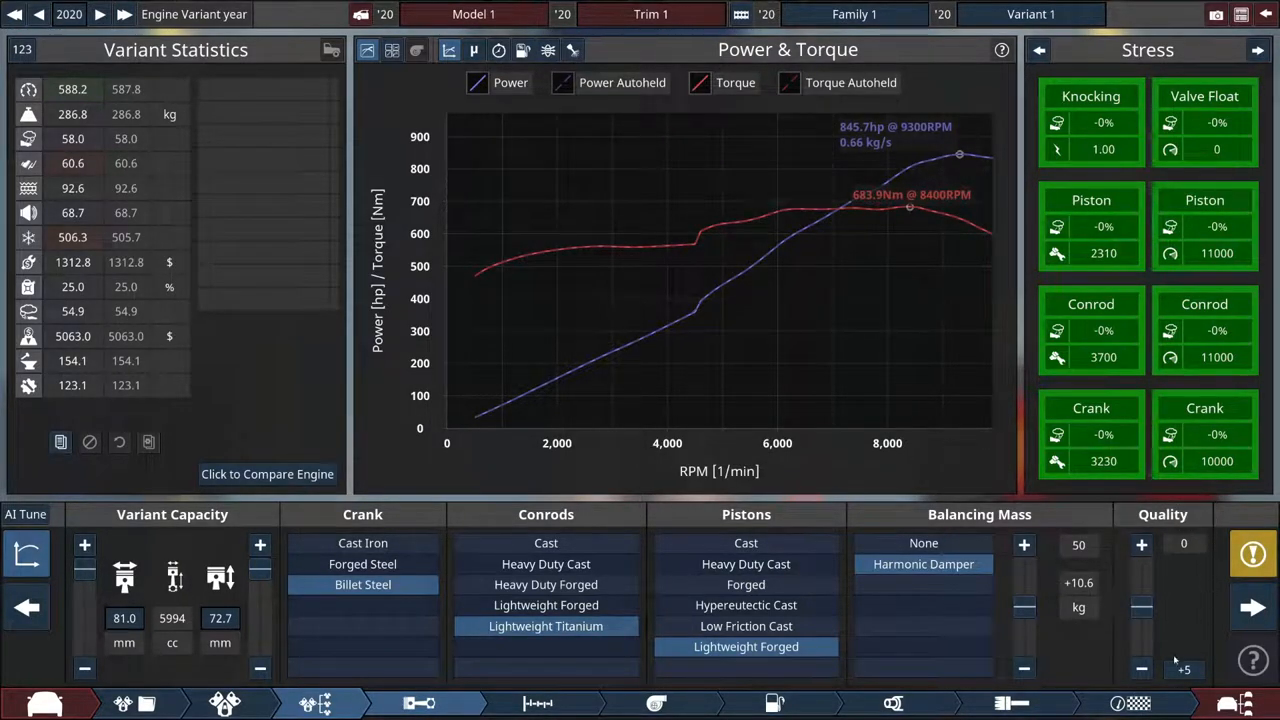
mouse_move(470, 703)
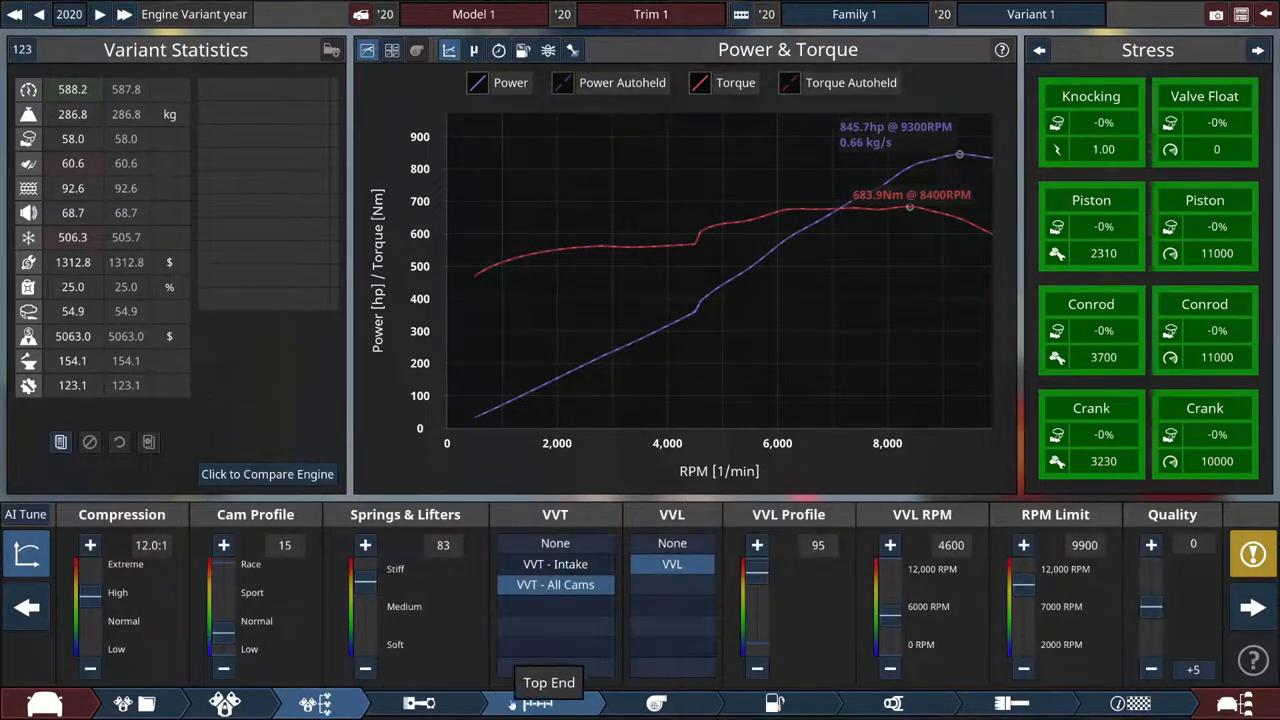
Adjust the variable valve lift rpm, then advance through exhaust to the test overview
left_click(419, 703)
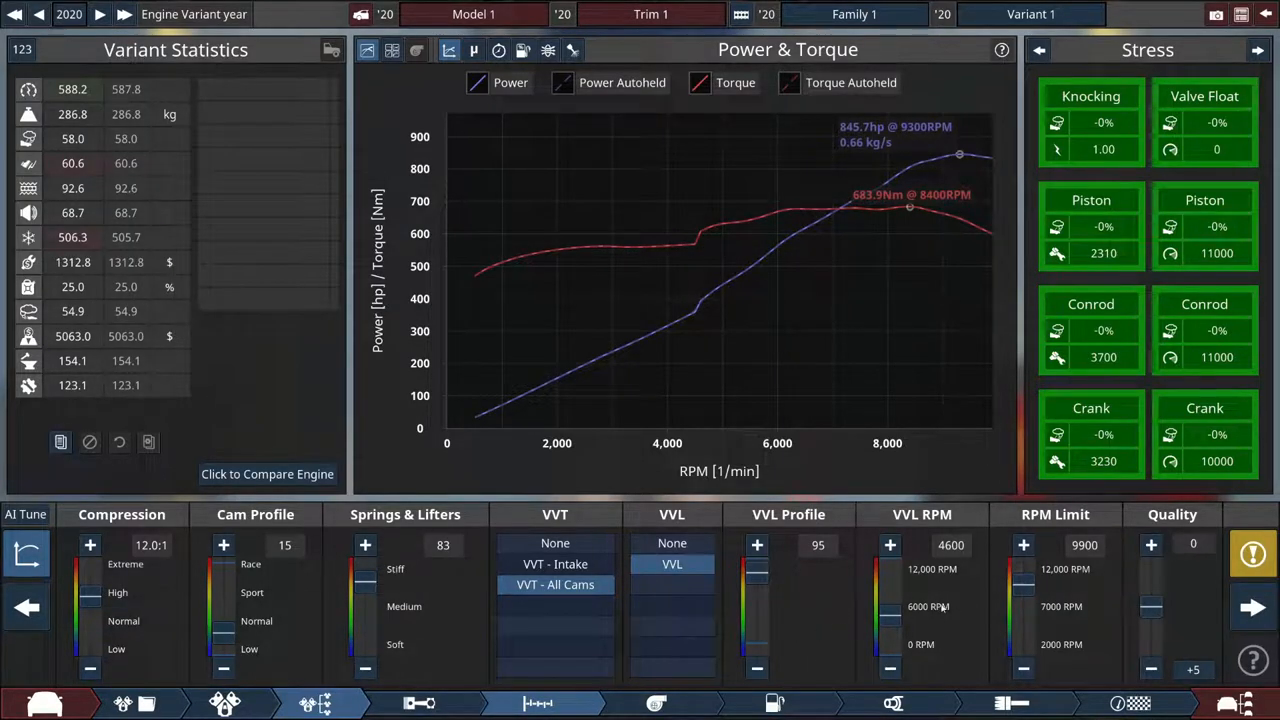
left_click_drag(1023, 600, 1023, 585)
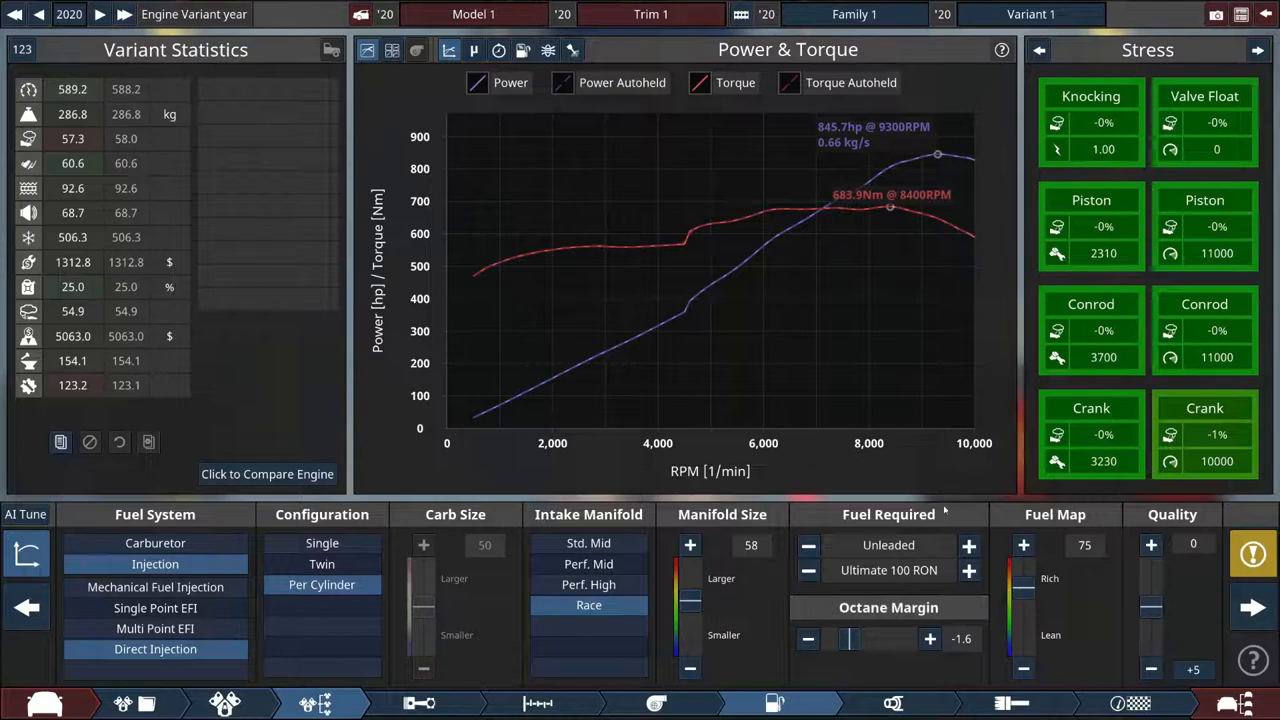
mouse_move(1253, 607)
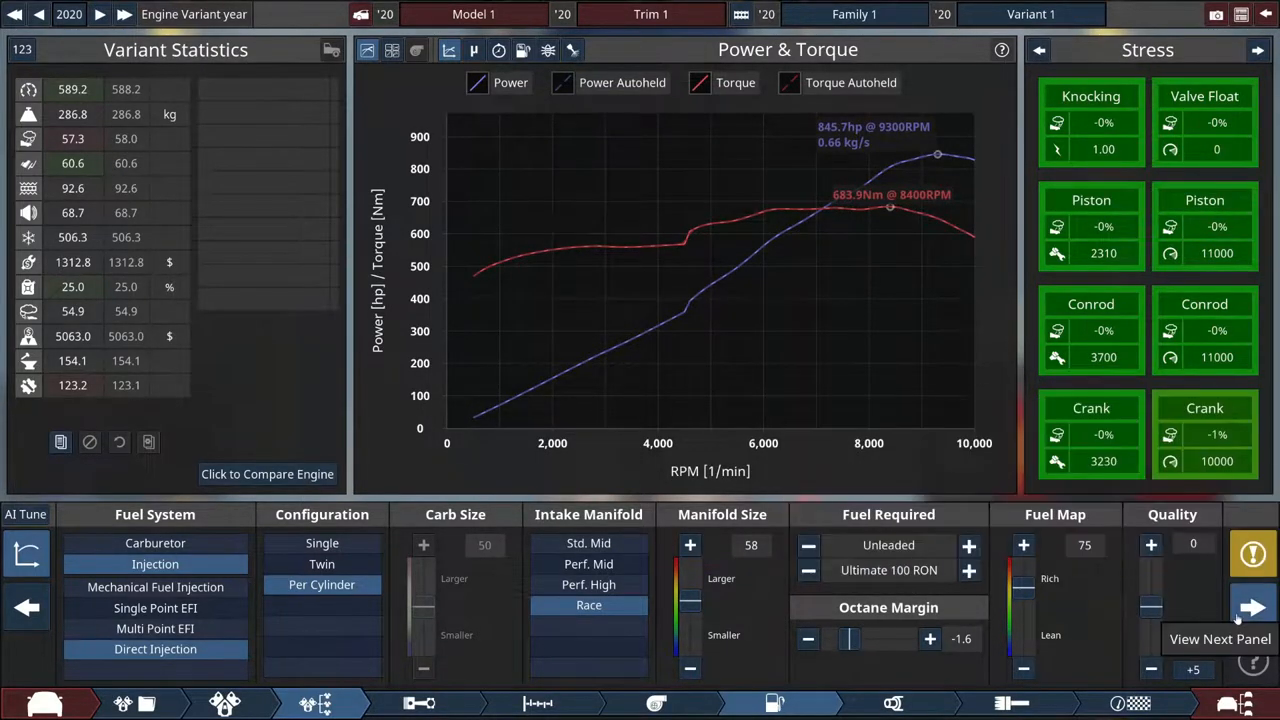
left_click(1253, 607)
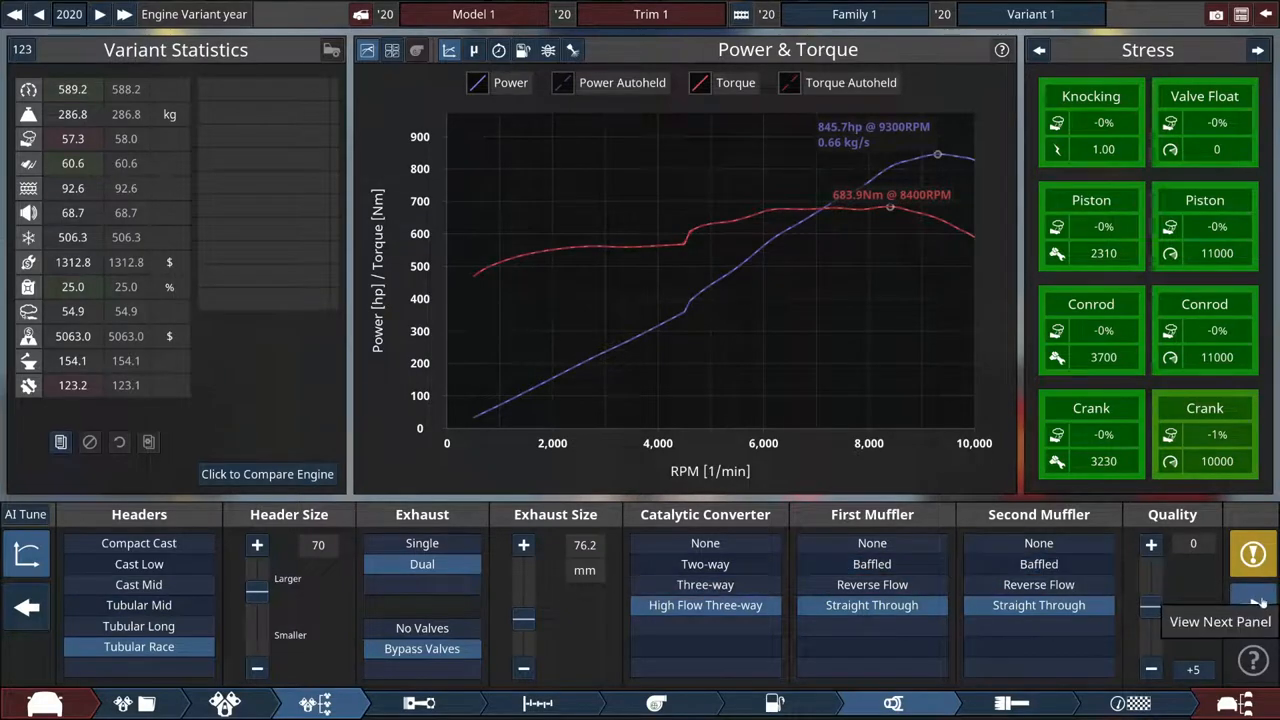
left_click(1220, 607)
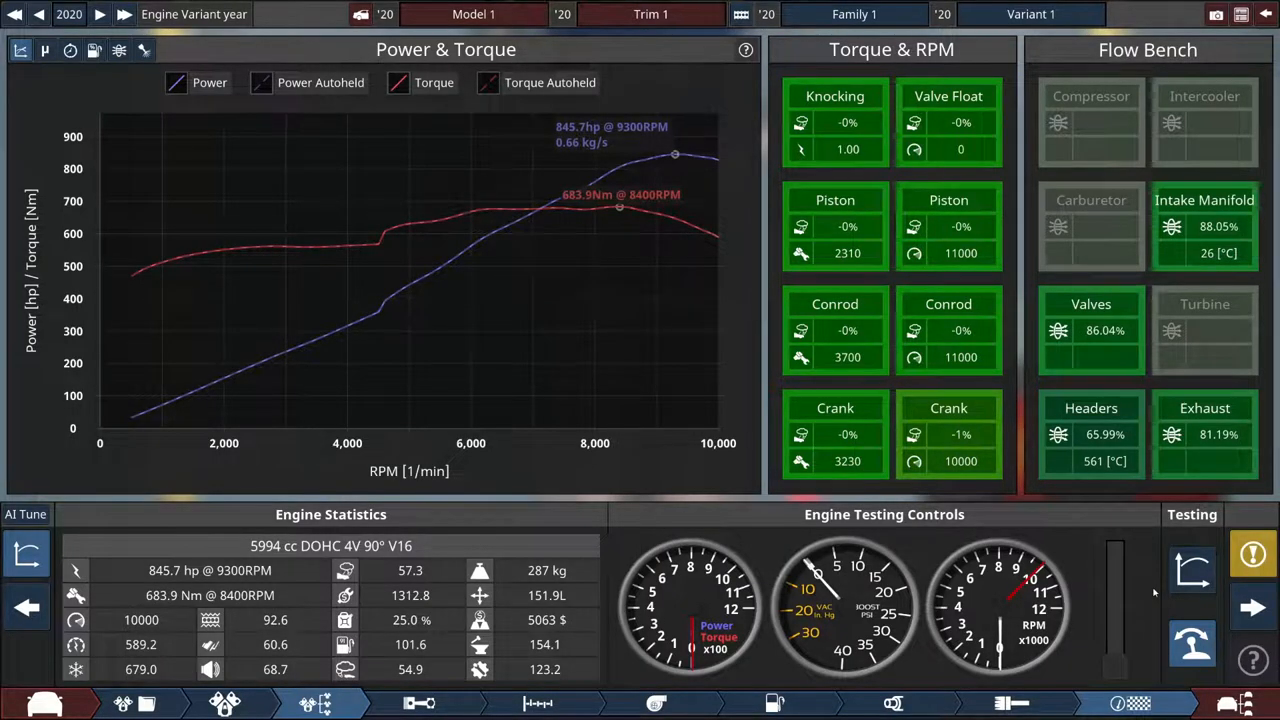
mouse_move(1192, 644)
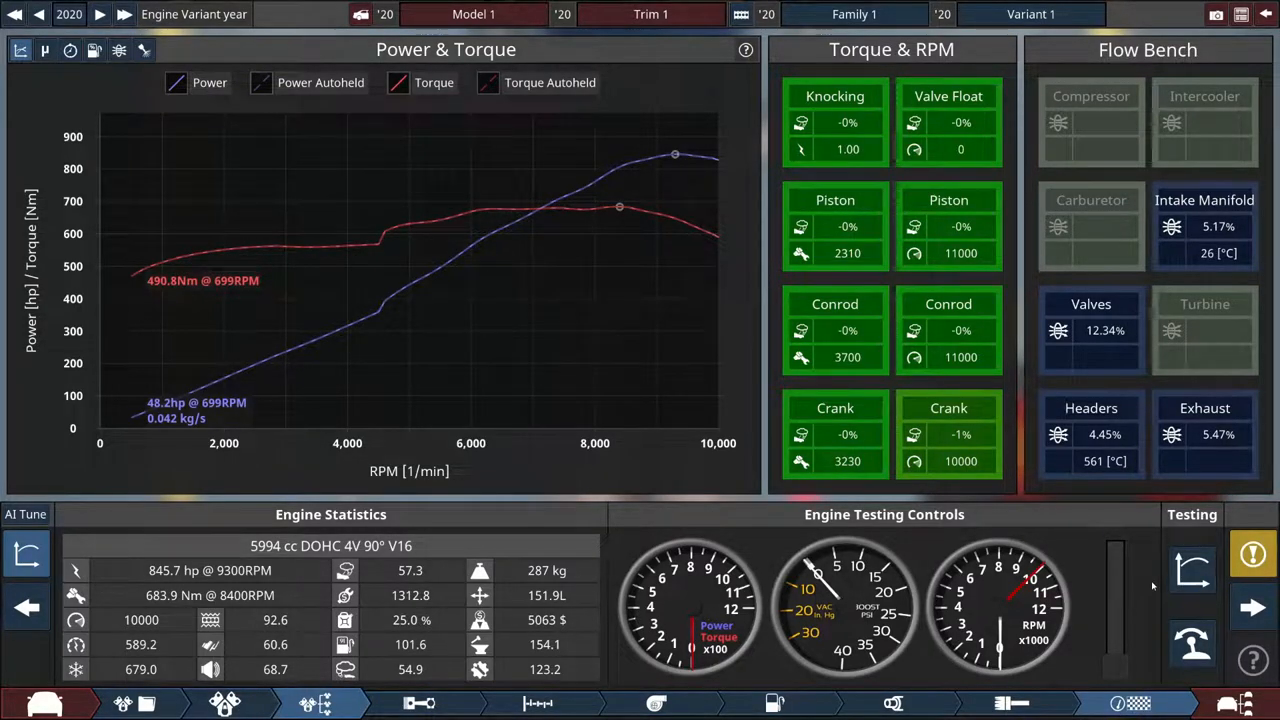
mouse_move(1143, 560)
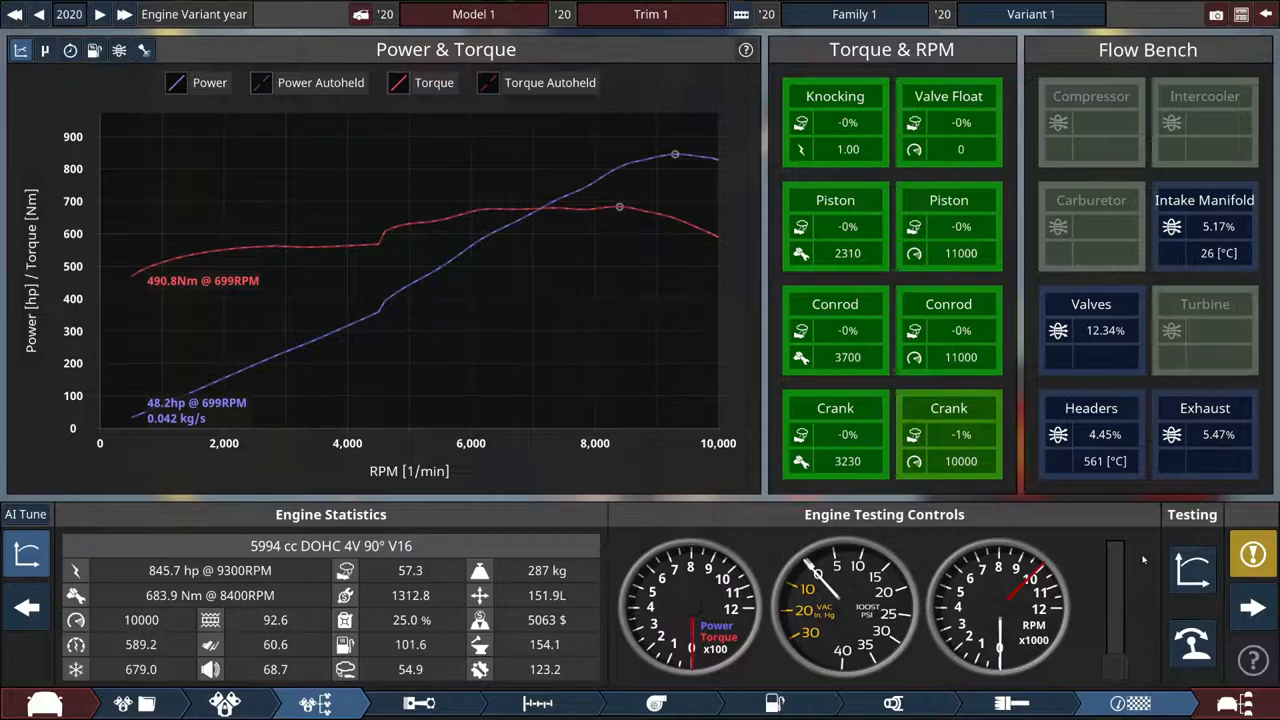
Run the dyno test for flow bench efficiencies and low-rpm power and torque
left_click(413, 703)
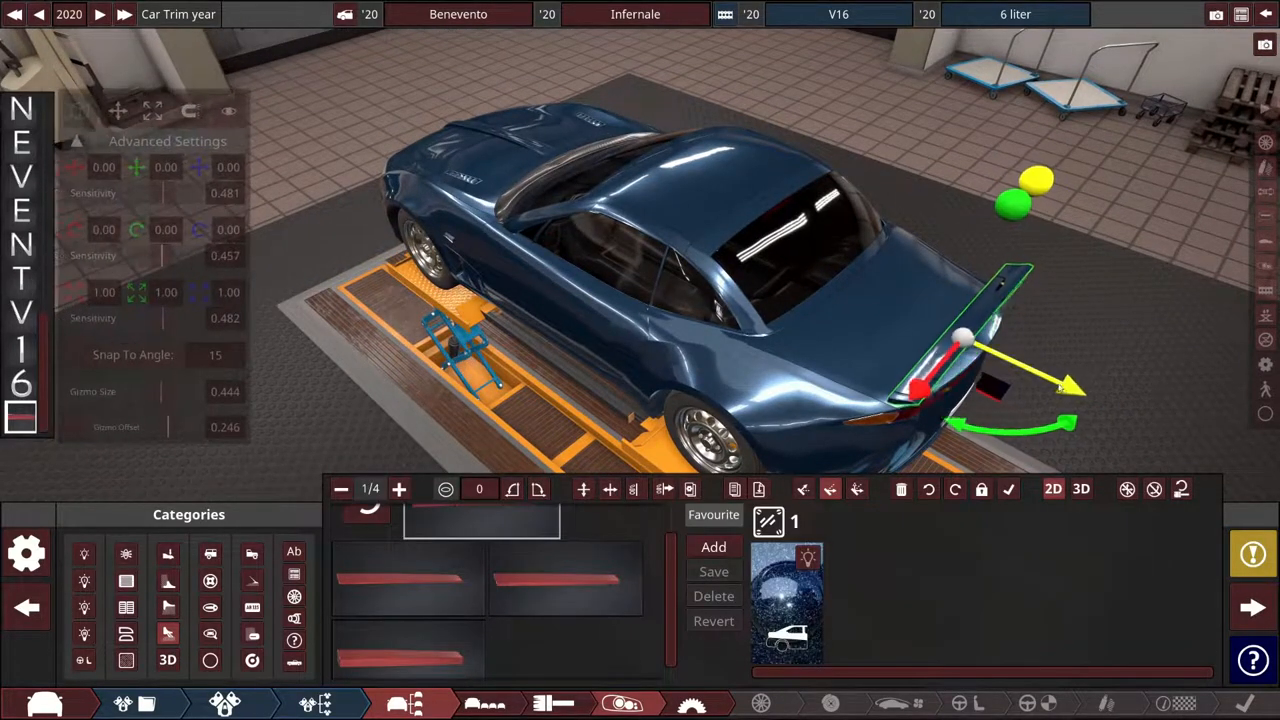
Reposition the rear wing on the coupe's tail
left_click_drag(1070, 390, 1060, 415)
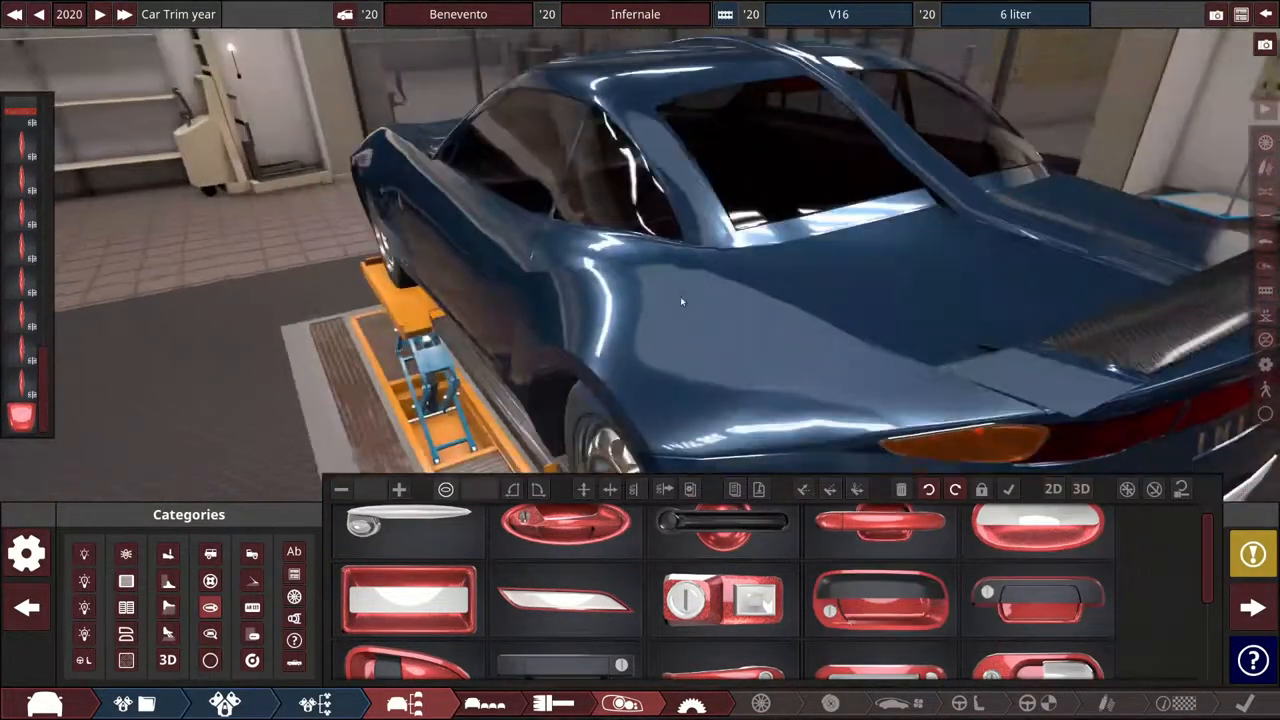
left_click_drag(680, 300, 570, 275)
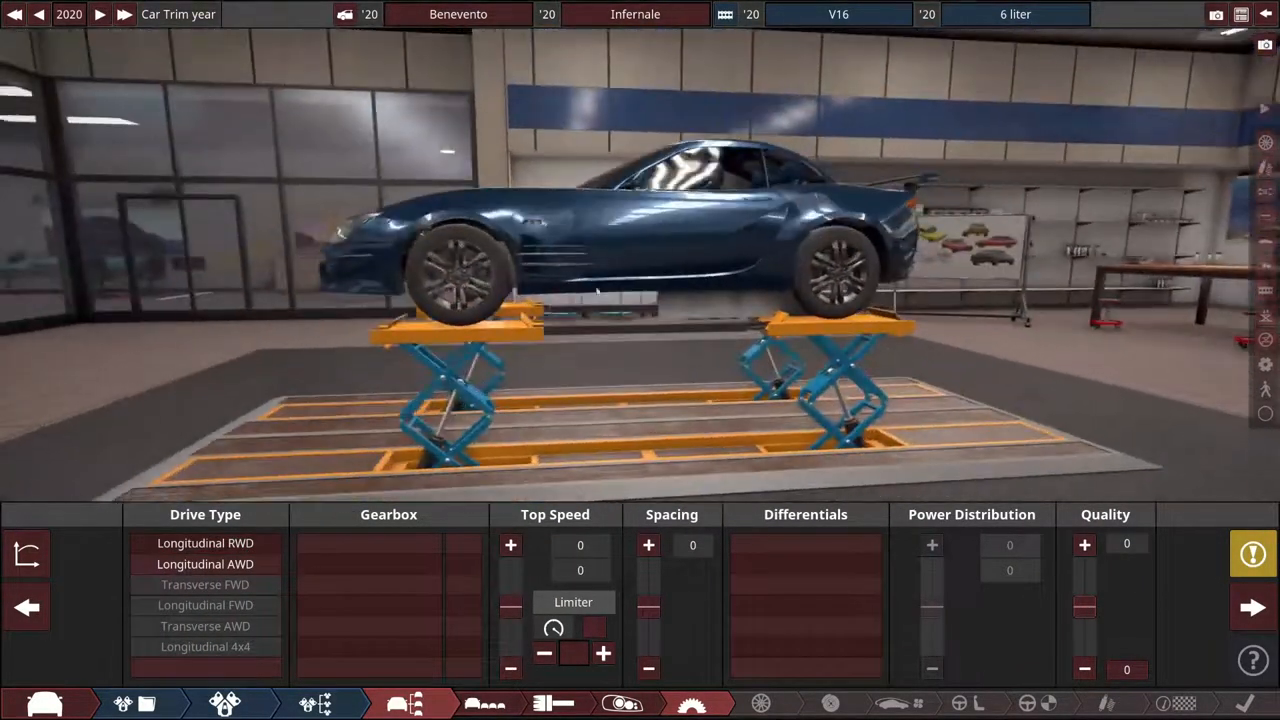
Select the longitudinal drive type so the Gearbox list appears
left_click(205, 563)
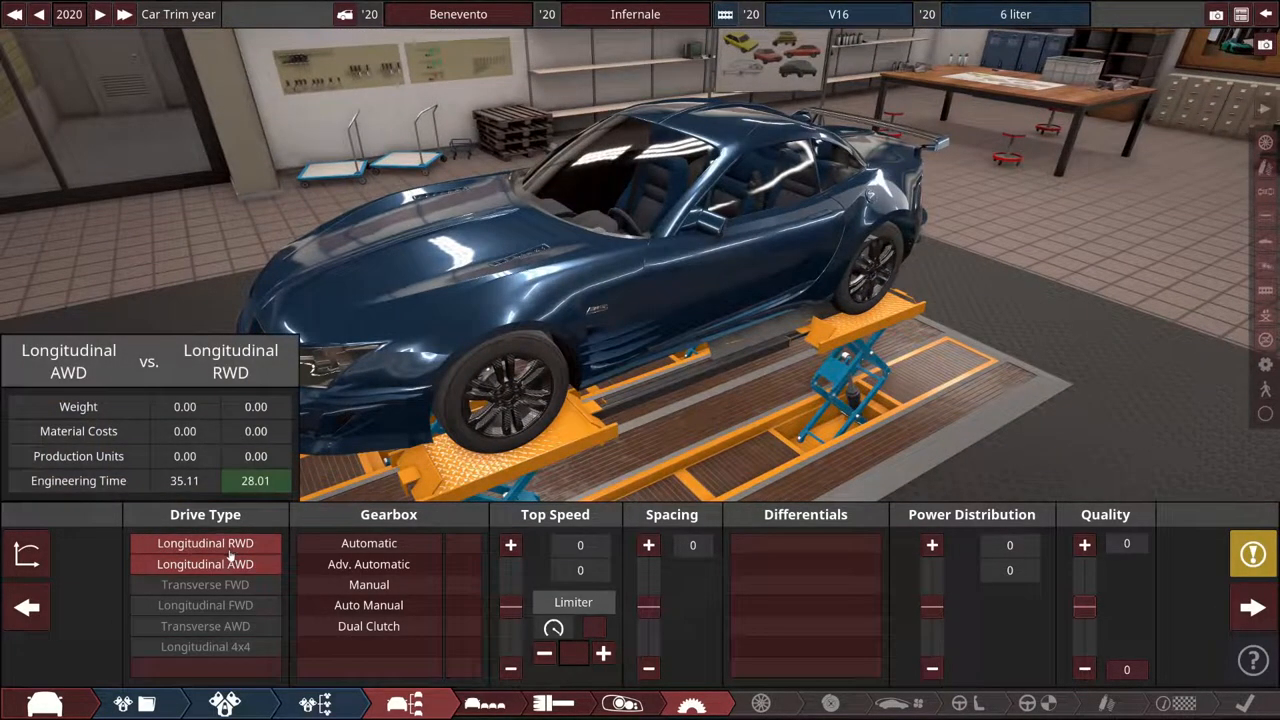
left_click(205, 563)
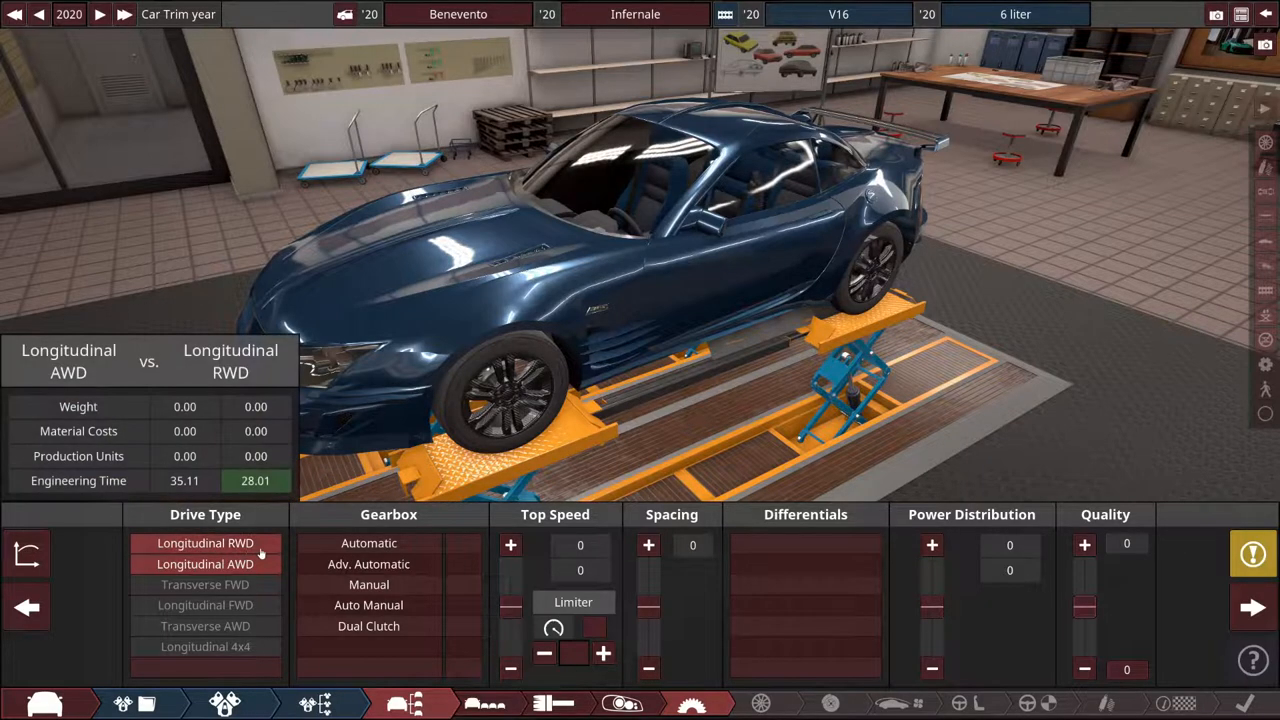
left_click(368, 625)
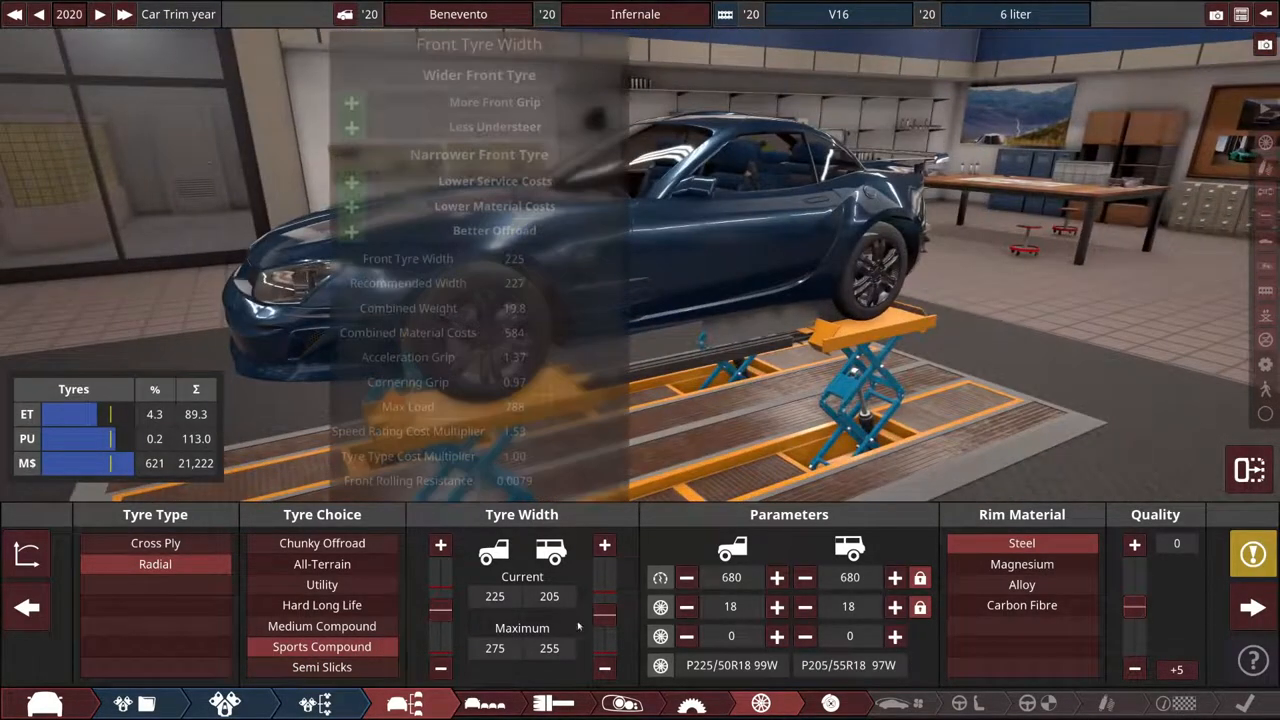
Leave tyre setup and bring up the Advanced Trim Aesthetic Settings panel
left_click(440, 545)
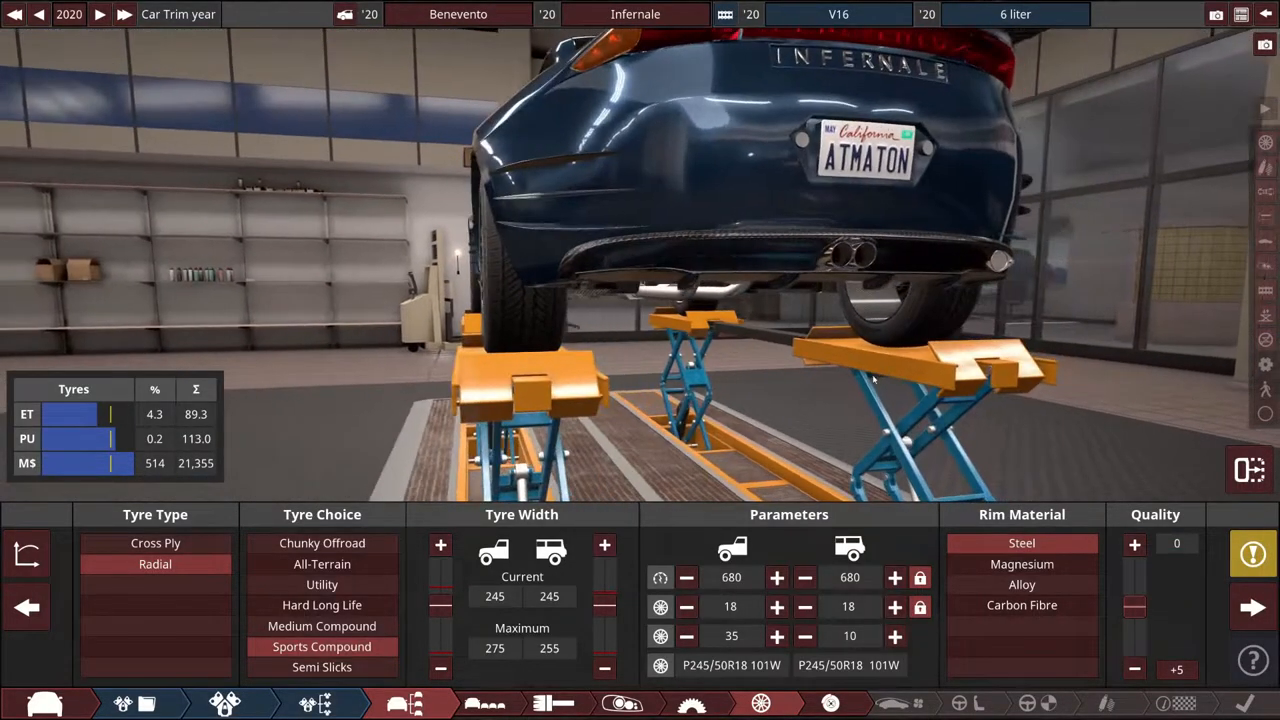
left_click(686, 636)
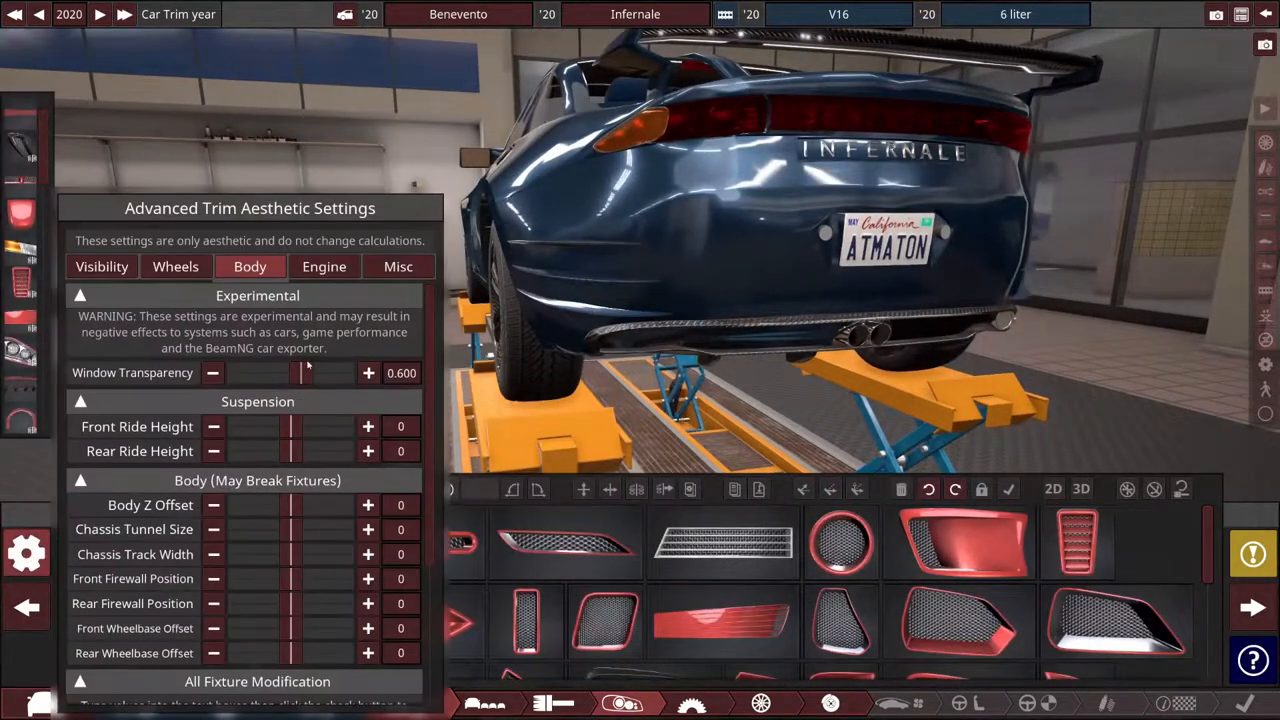
Set the rear wheel offset to 18 while keeping the front offset at zero
left_click(175, 267)
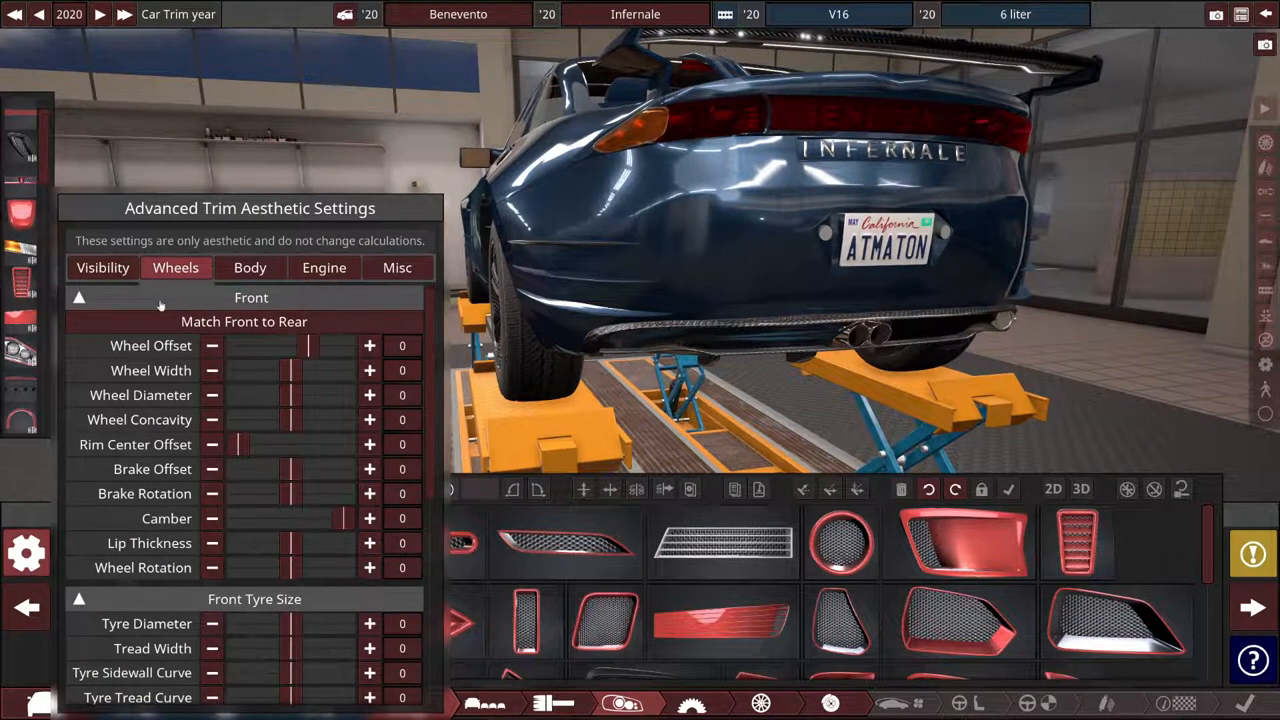
left_click(369, 345)
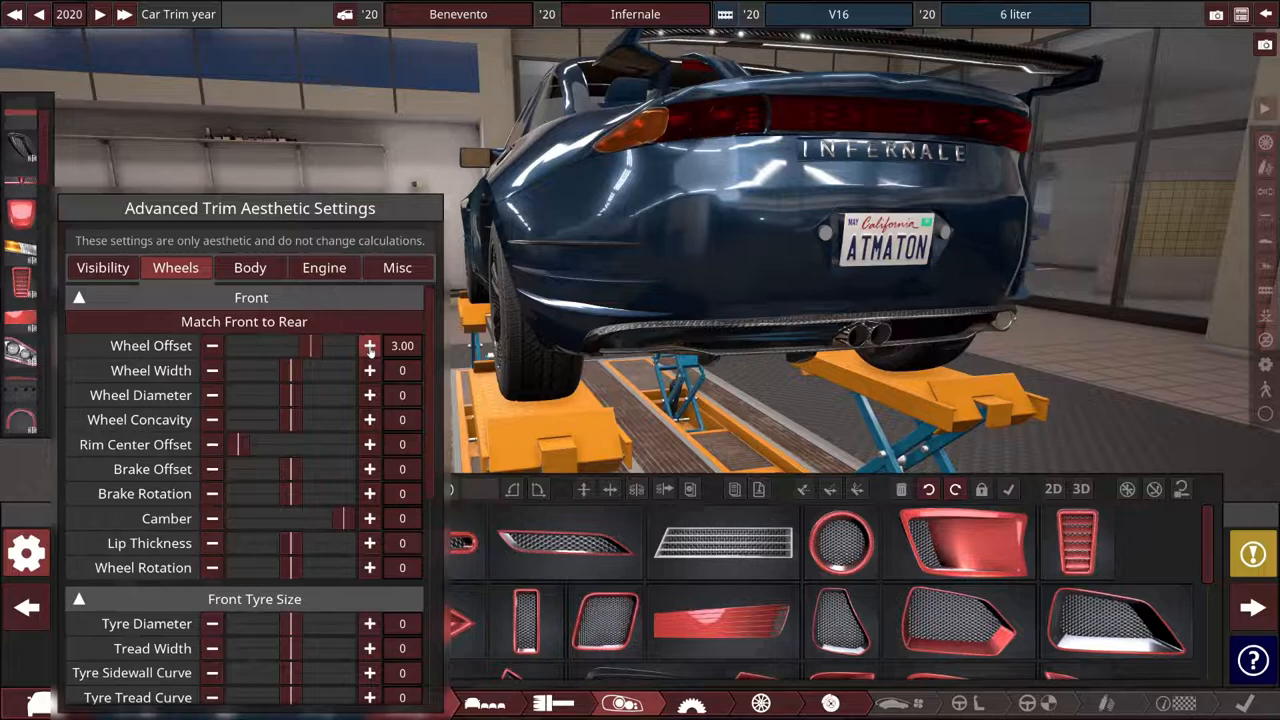
left_click(211, 345)
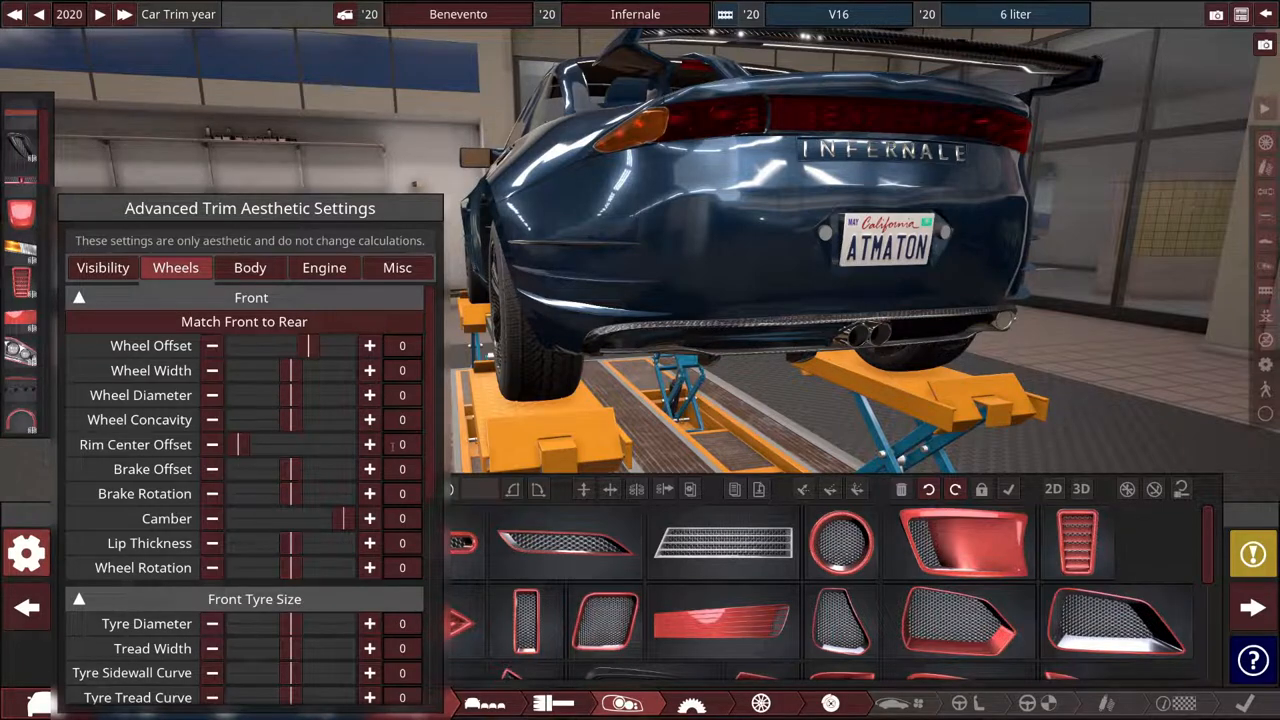
scroll("down", 3)
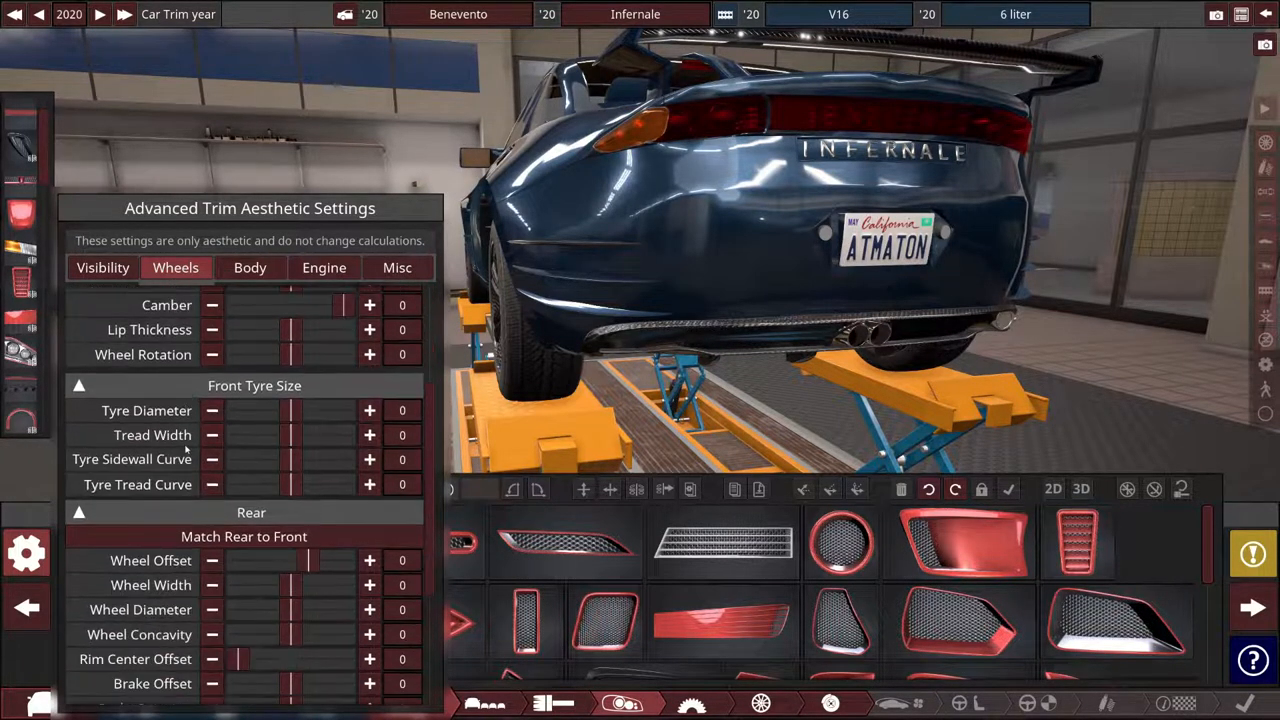
scroll("down", 3)
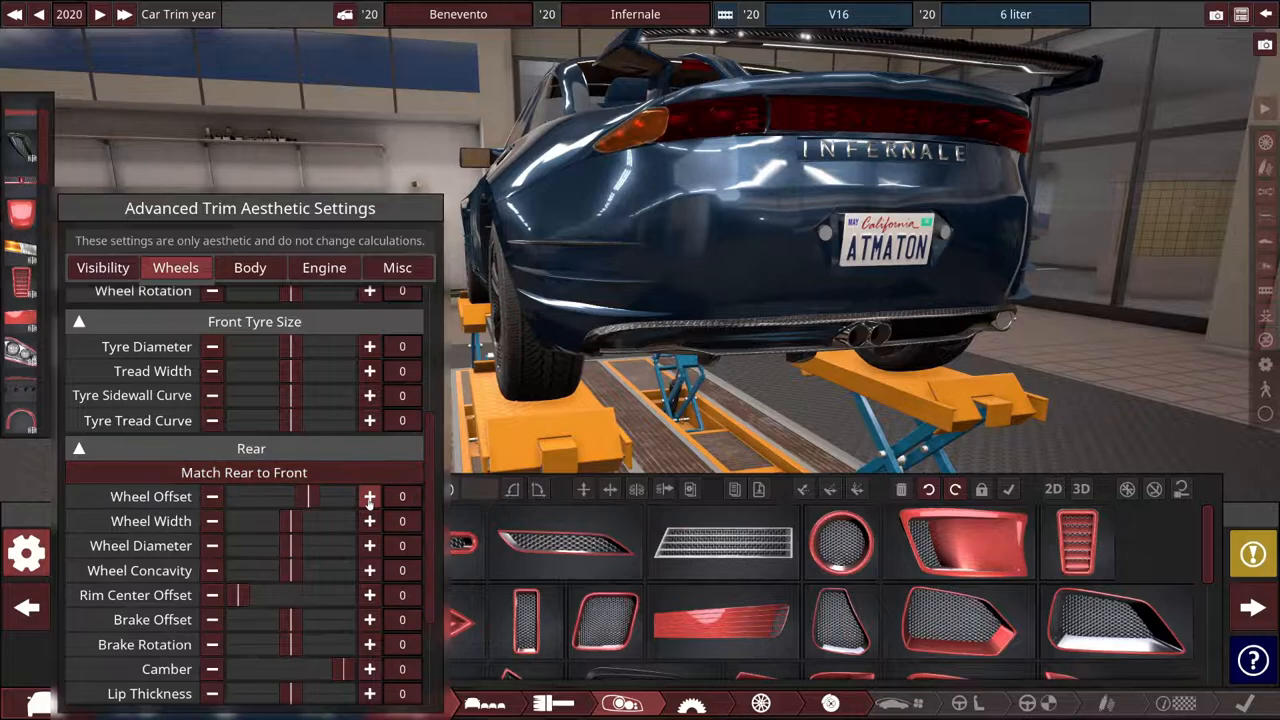
left_click(369, 496)
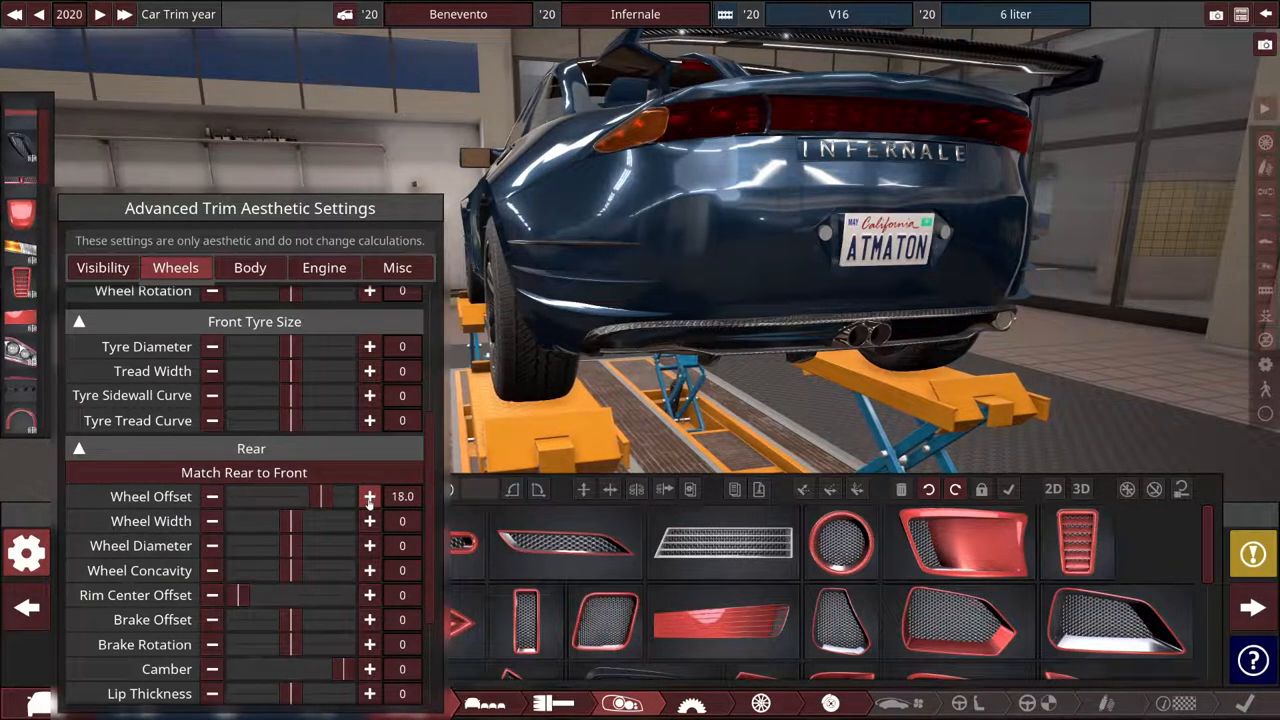
left_click(369, 496)
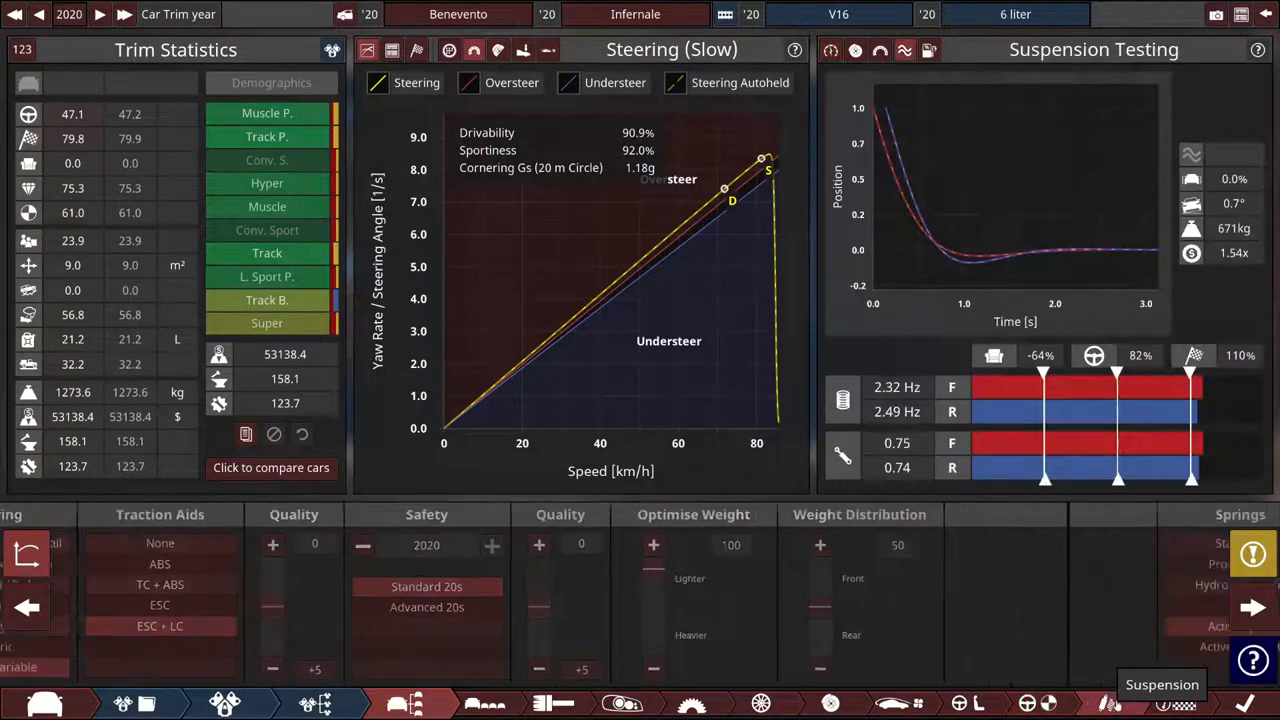
Review the active sport springs, semi-active dampers, passive sway bars and 233 mm ride height
left_click(1113, 703)
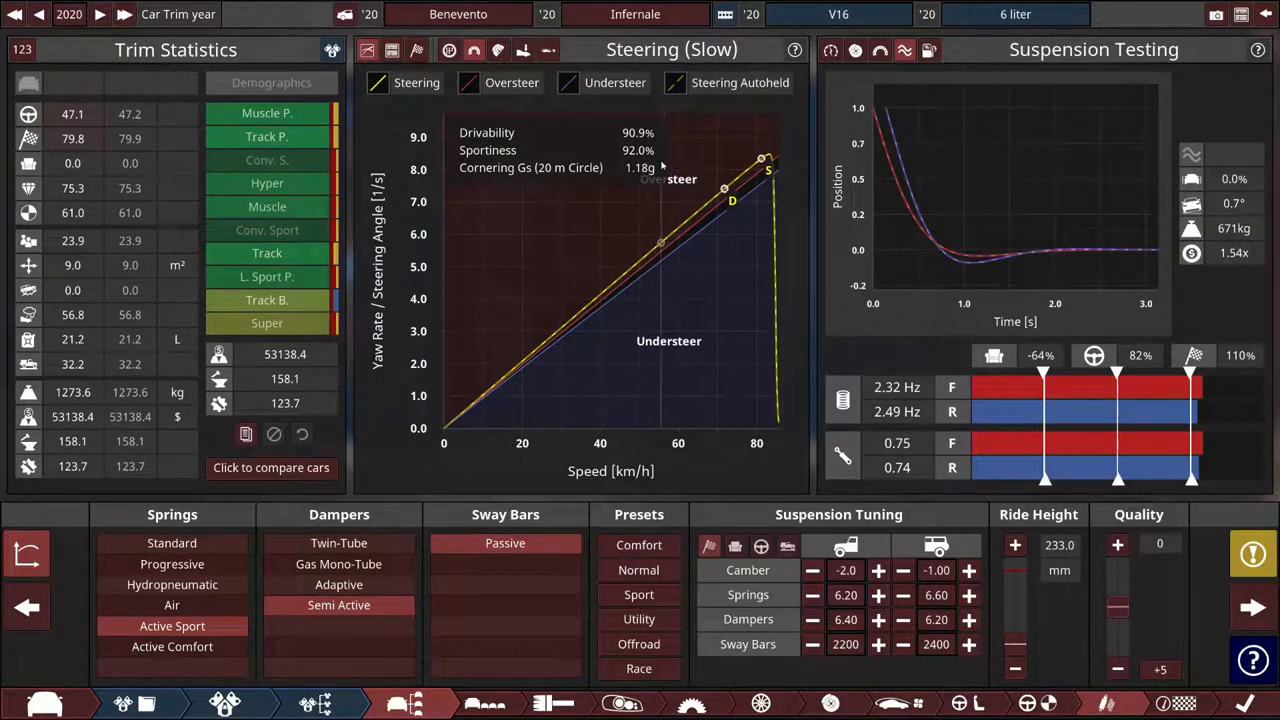
mouse_move(735, 257)
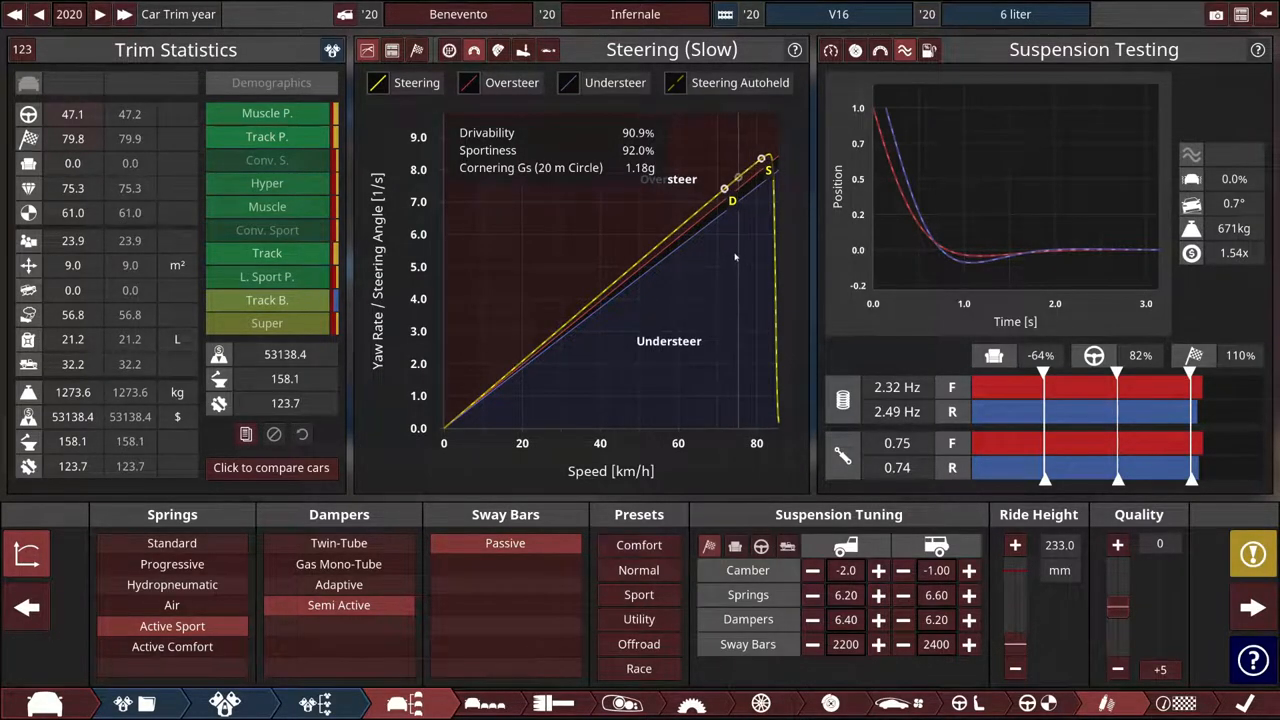
mouse_move(761, 703)
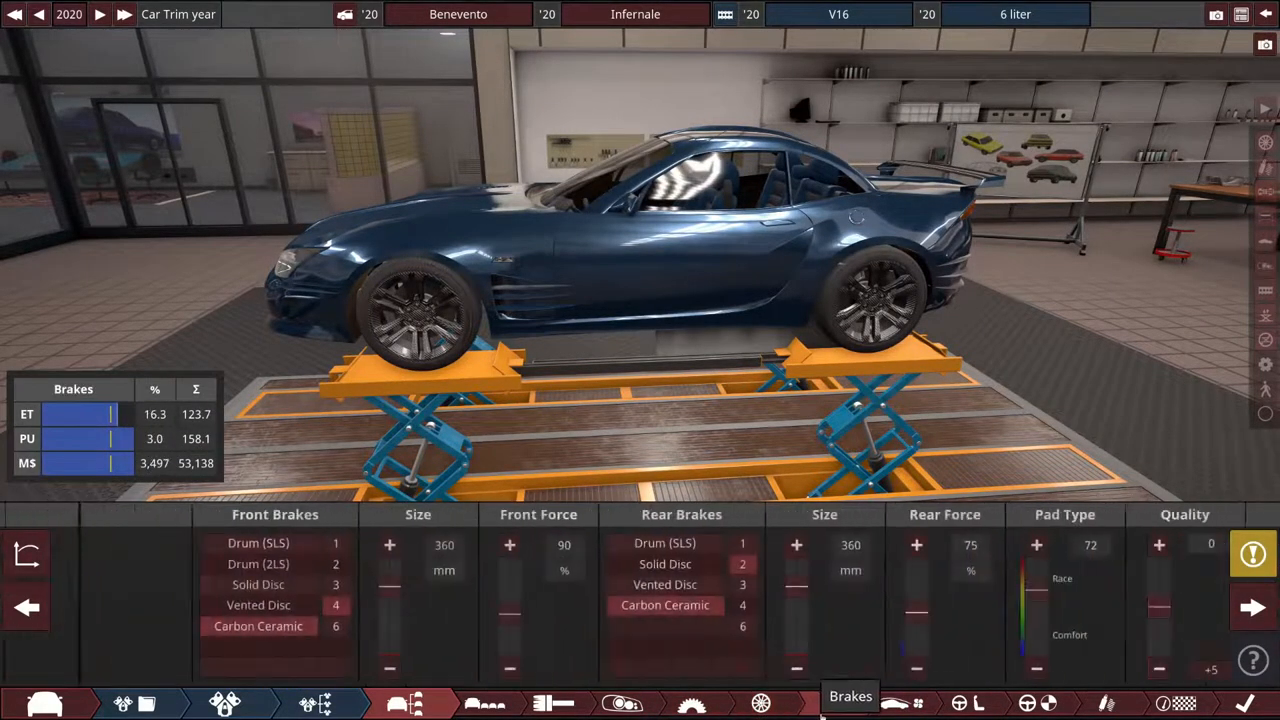
Bring up the tyre setup showing carbon-fibre rims with 245/35R20 sports tyres
left_click(959, 703)
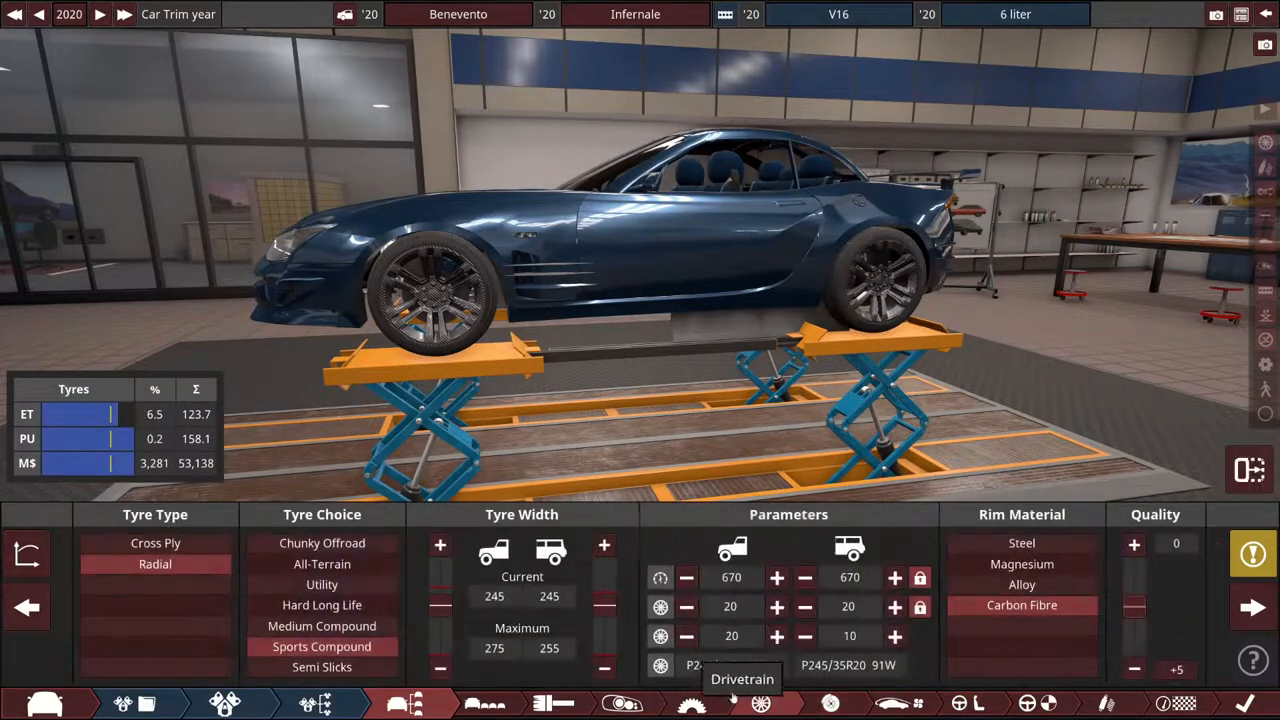
Check the carbon ceramic brake setup via the braking distance and fast steering graphs
left_click(730, 703)
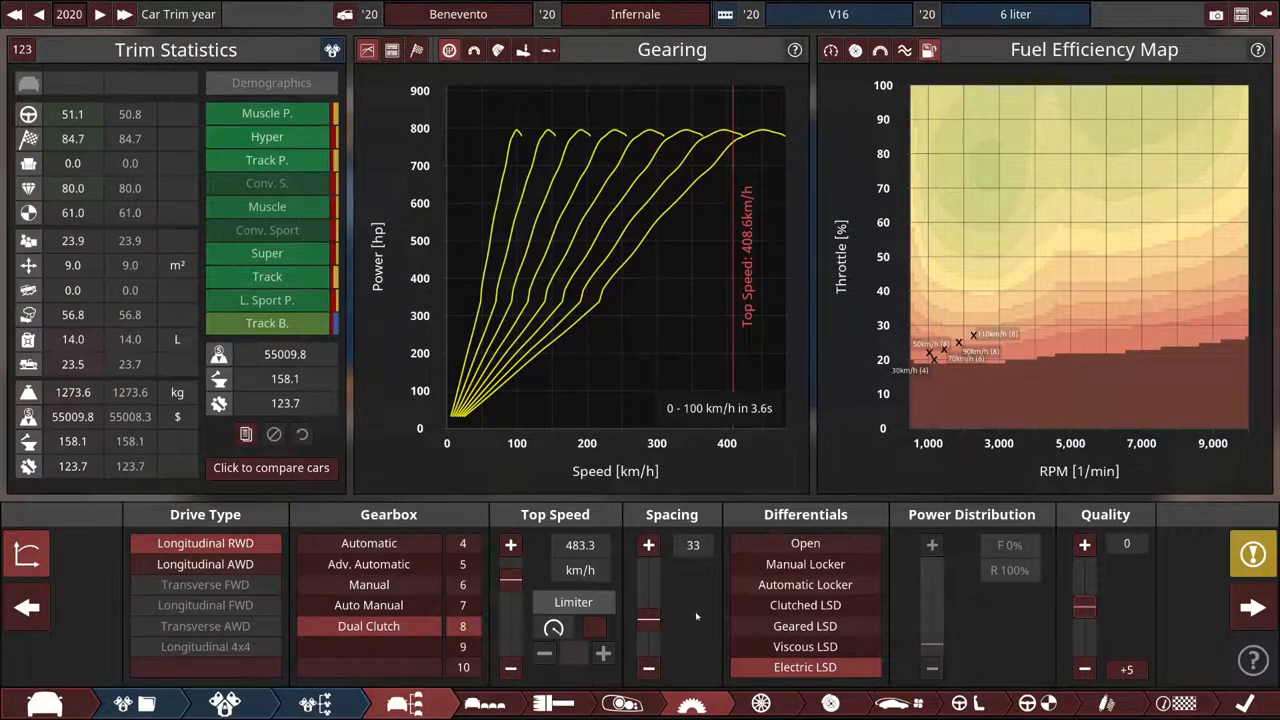
mouse_move(995, 108)
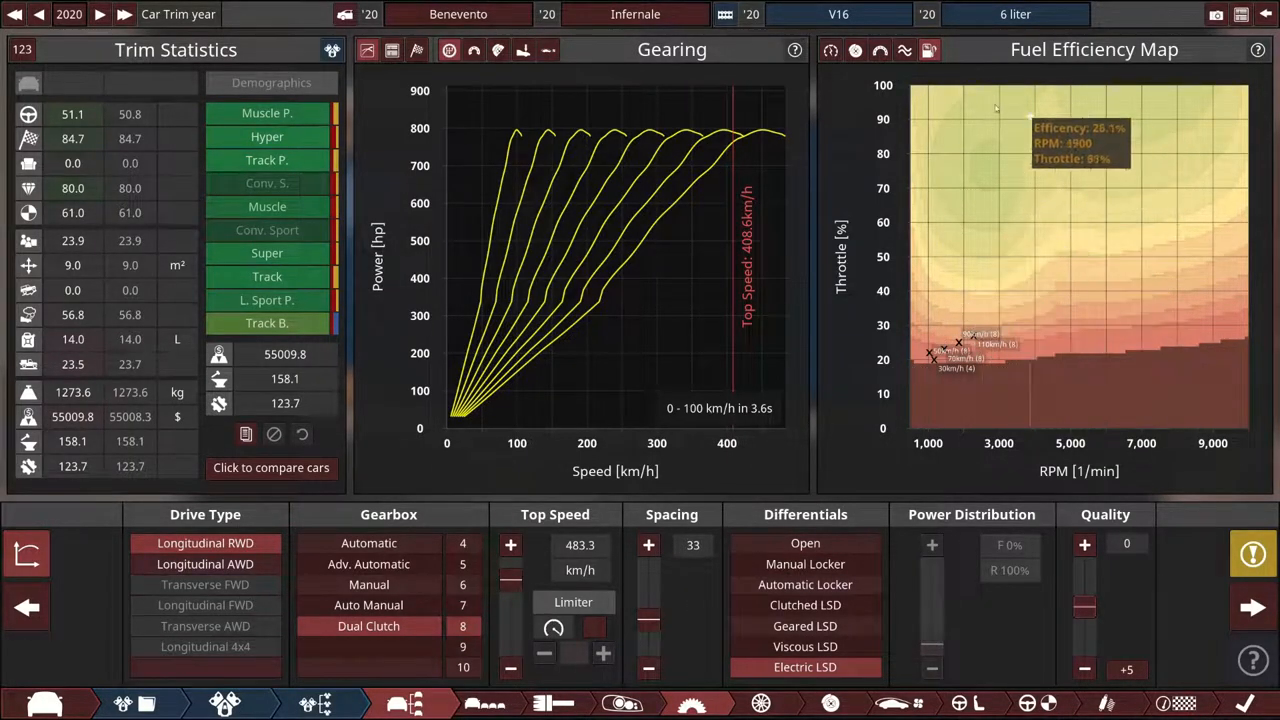
left_click(880, 50)
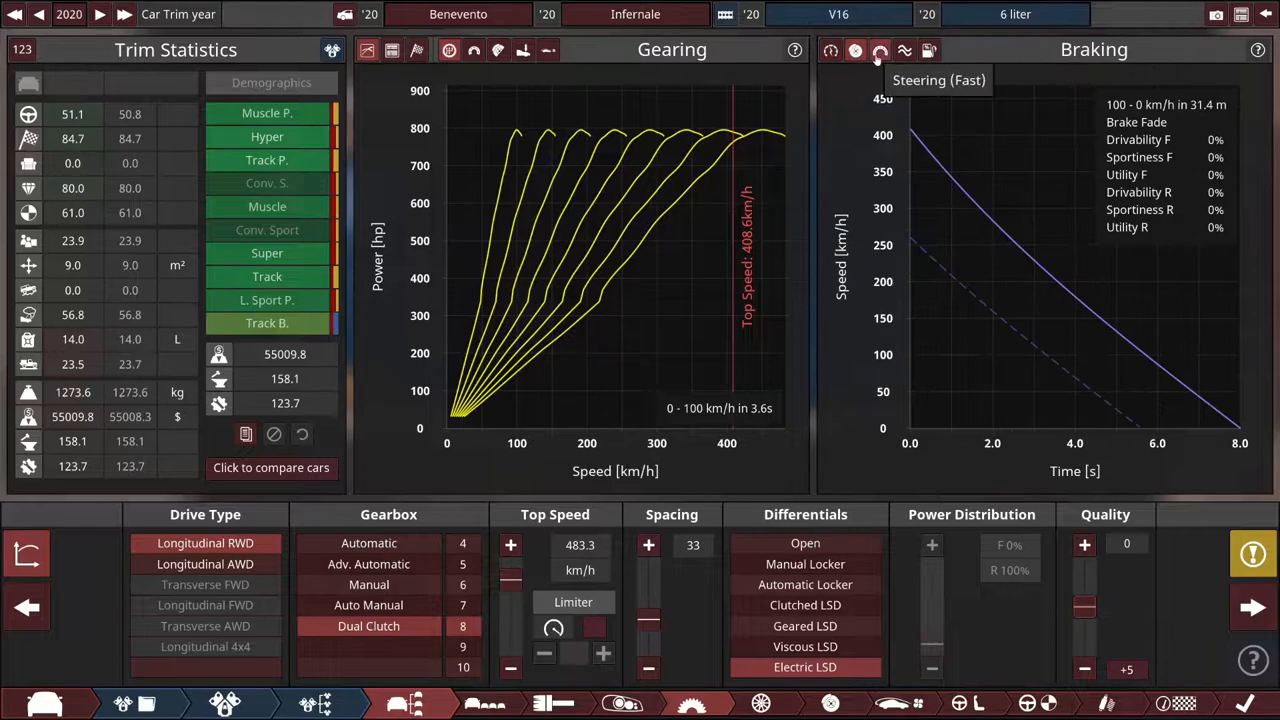
left_click(903, 50)
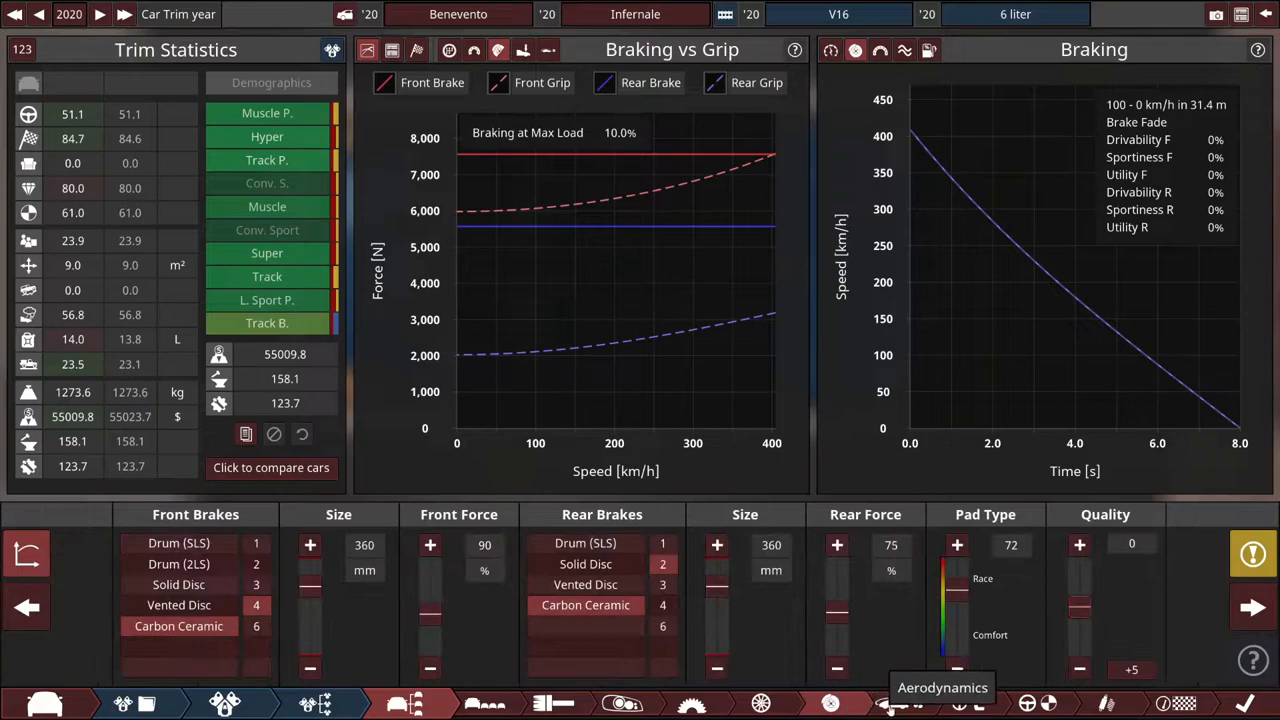
mouse_move(955, 703)
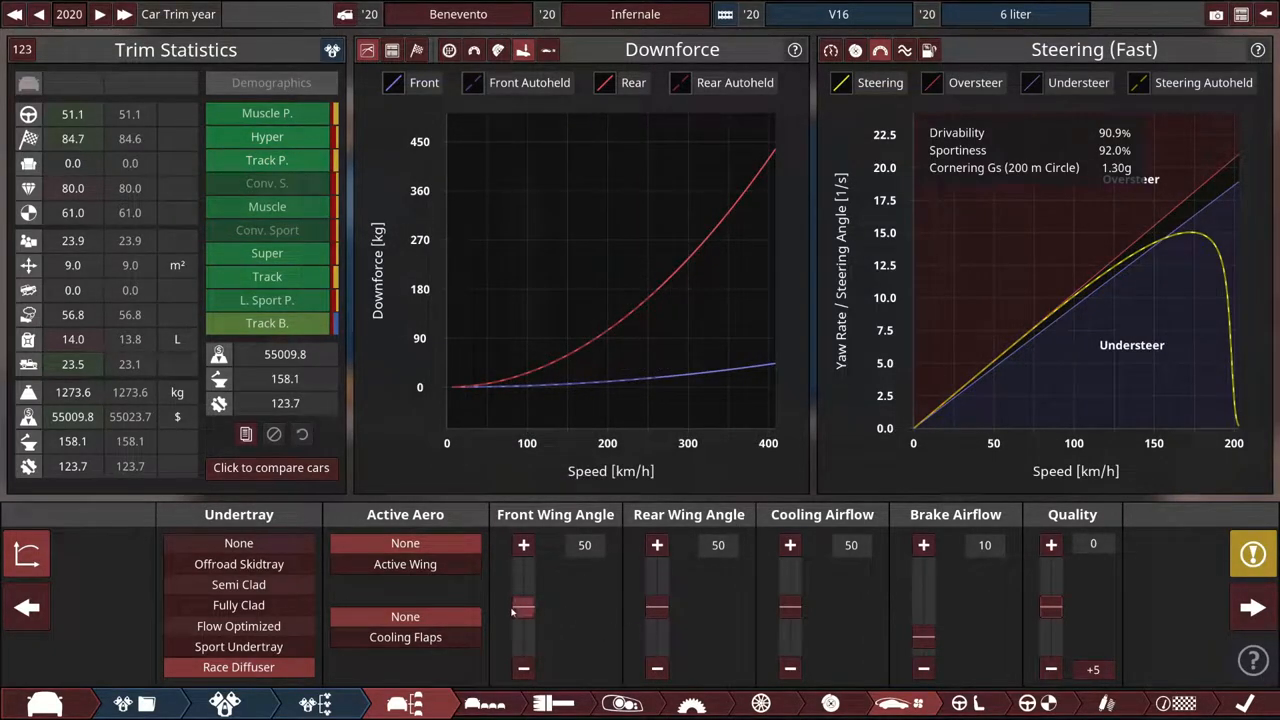
mouse_move(523, 605)
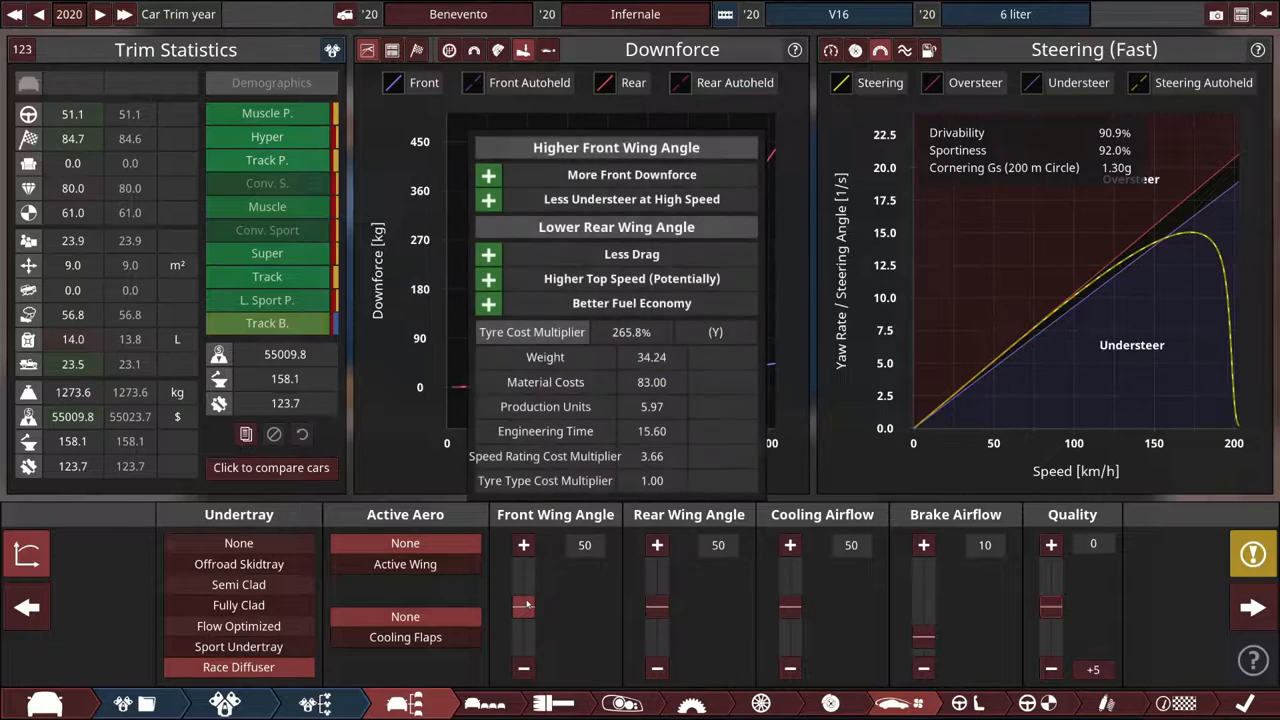
Set the front wing angle to 30 and rear wing to 34, then try an active wing
left_click(523, 544)
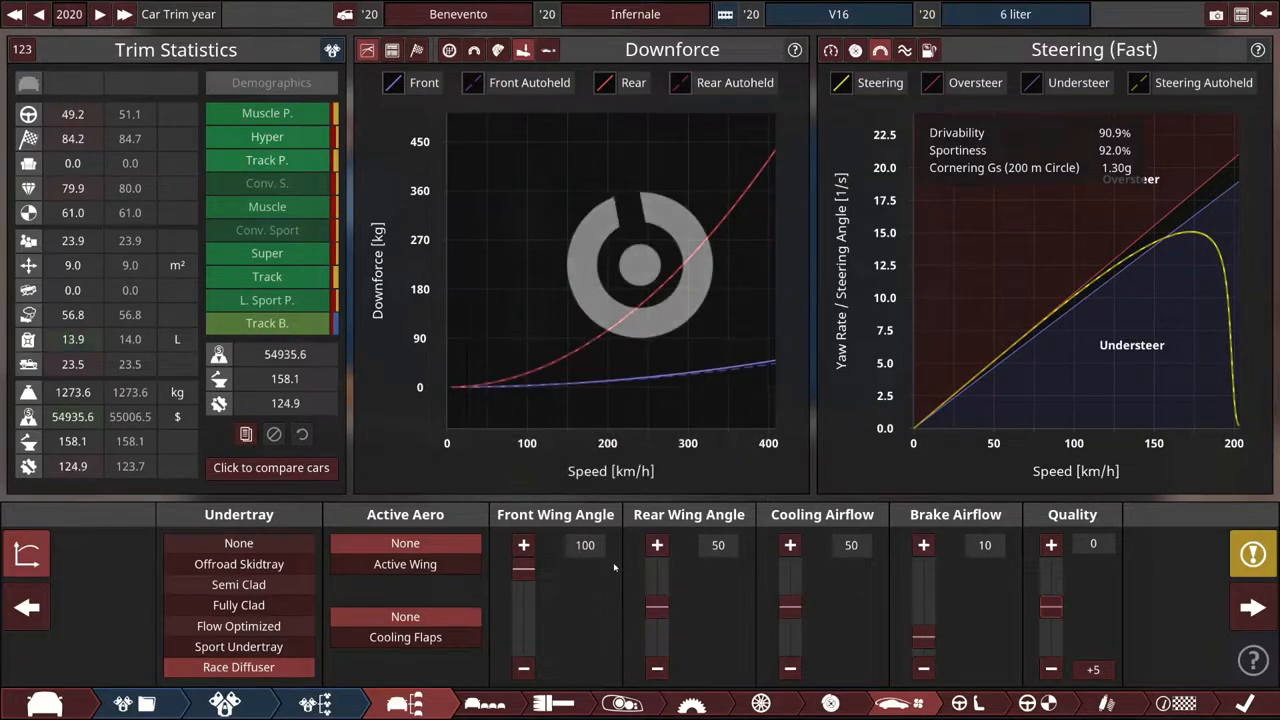
left_click_drag(523, 570, 523, 595)
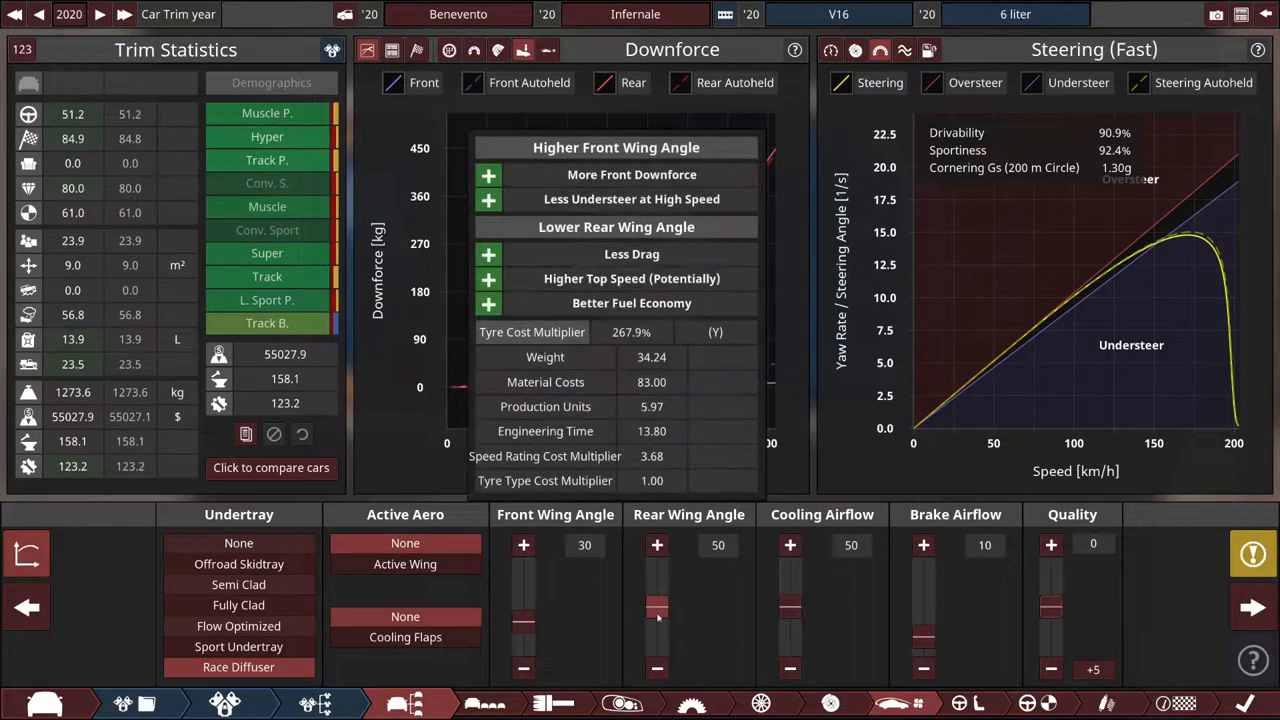
left_click_drag(657, 610, 657, 590)
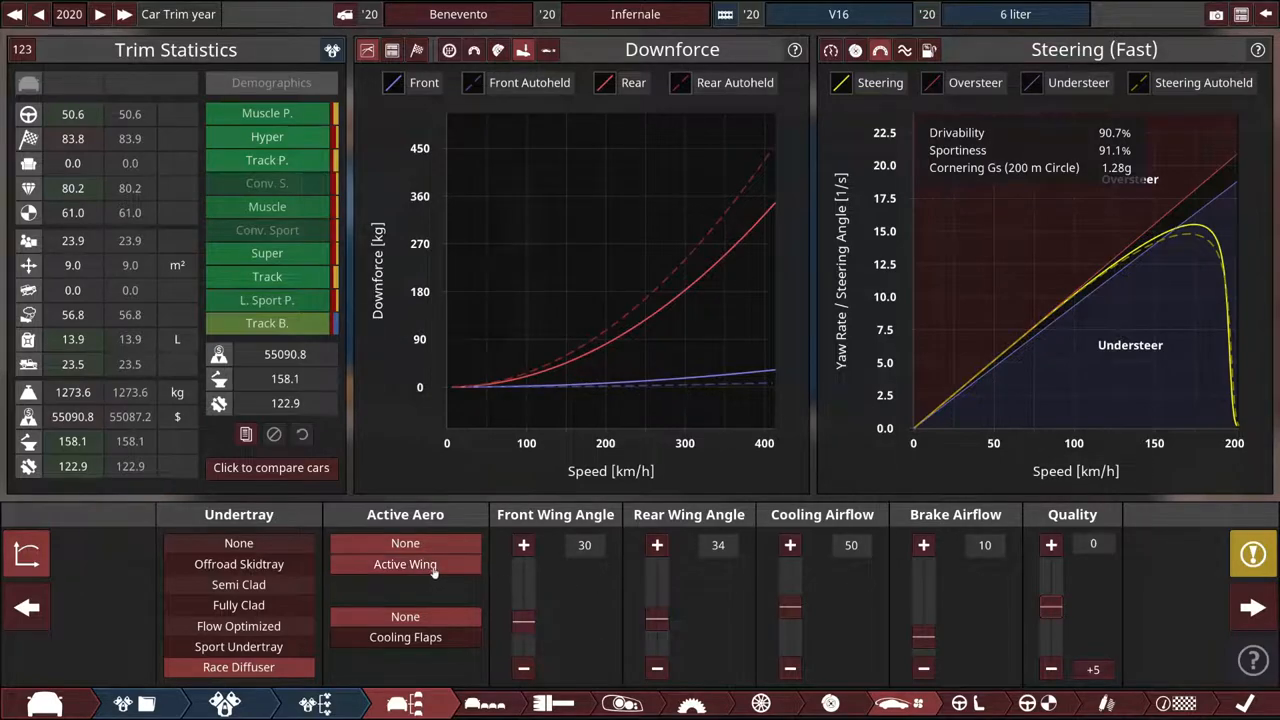
left_click(405, 563)
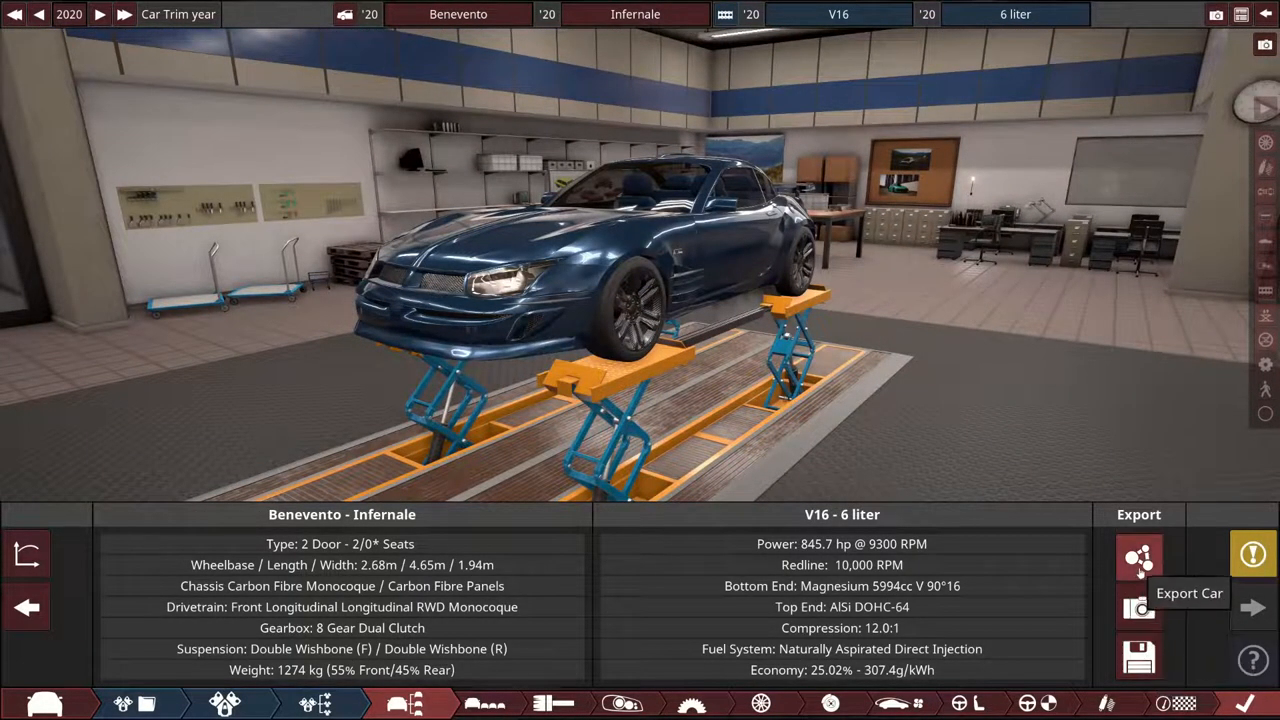
Export the Benevento Infernale using the BeamNG.drive plugin with Zip-Pack Mod ticked
left_click(1139, 558)
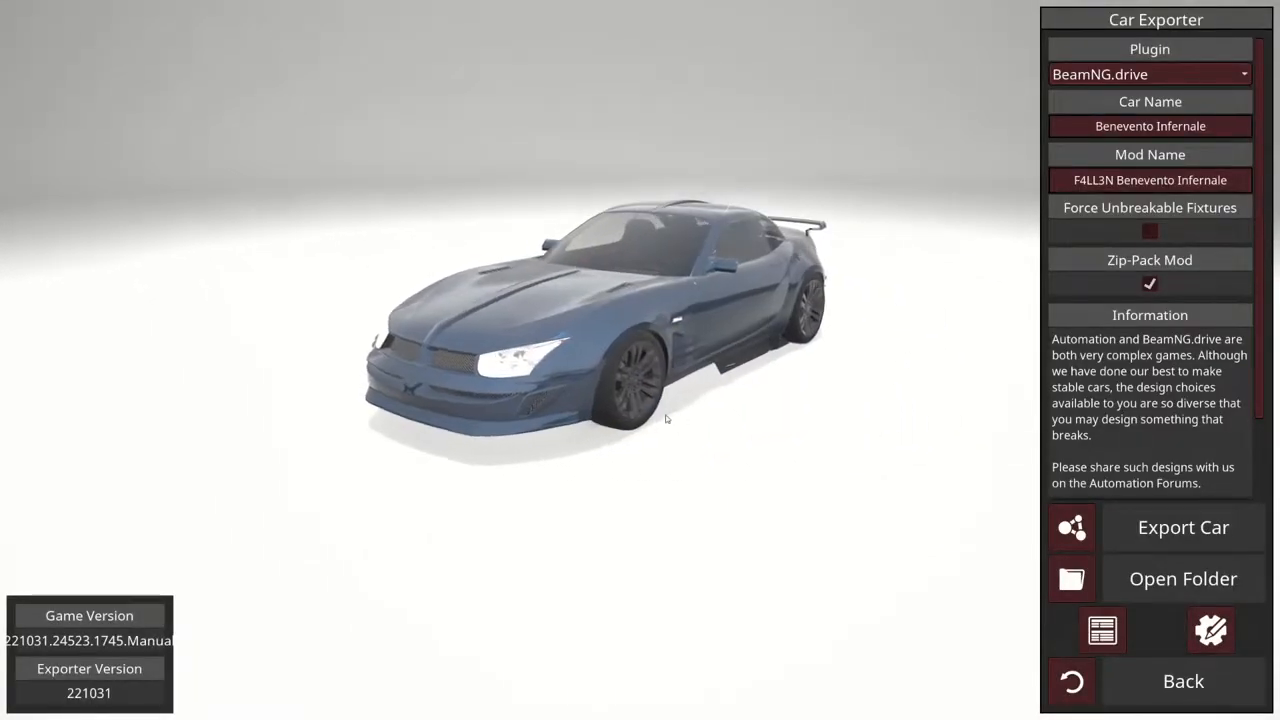
left_click(1183, 527)
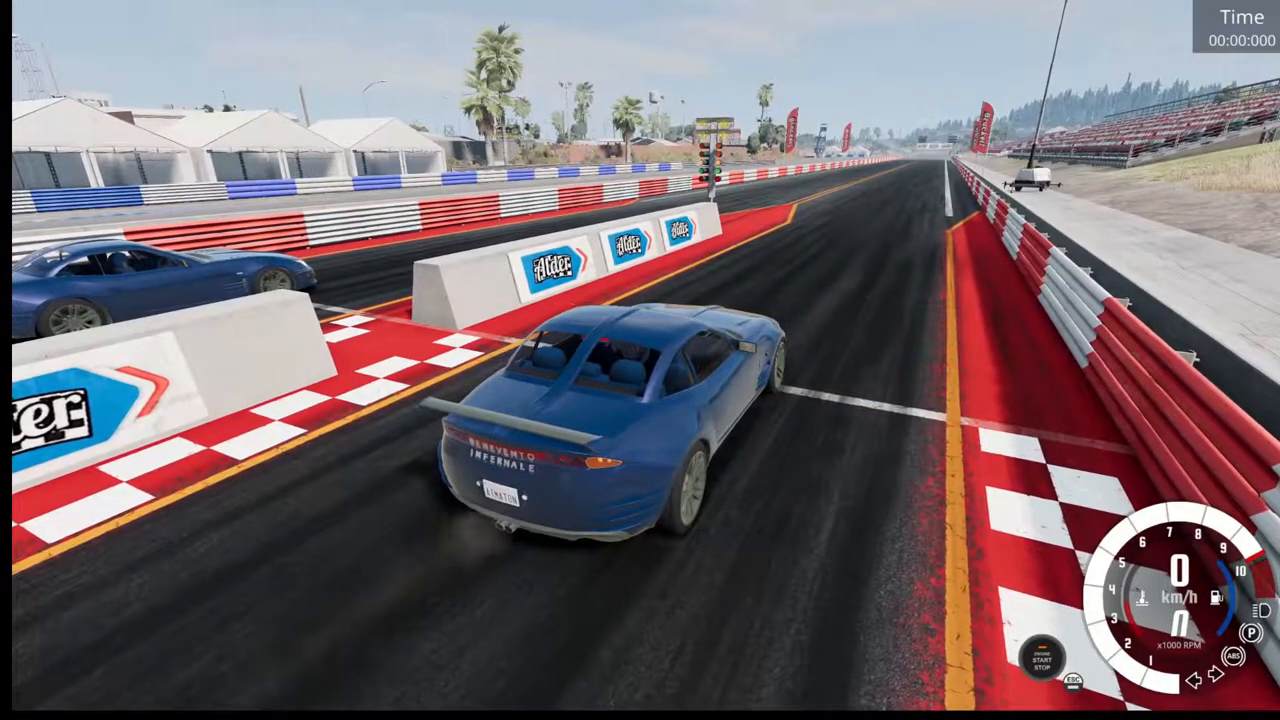
Launch the blue coupe off the drag strip start line and race to the finish
key("w")
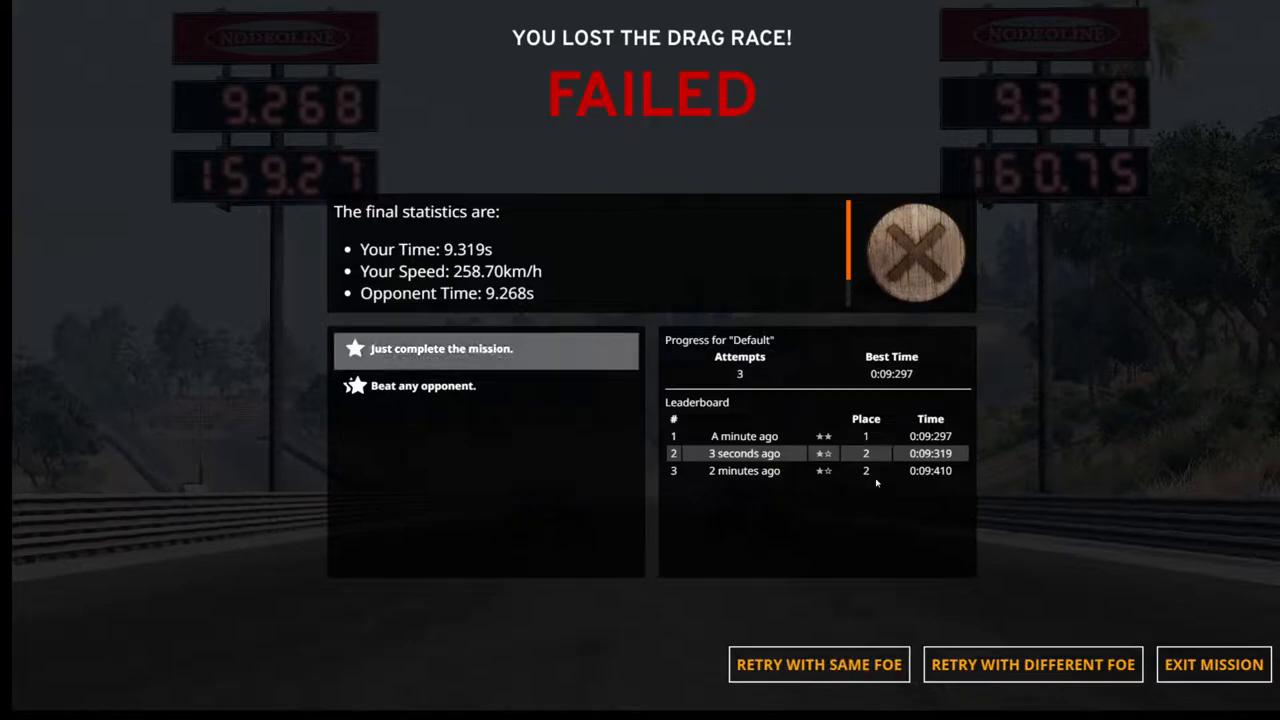
mouse_move(718, 461)
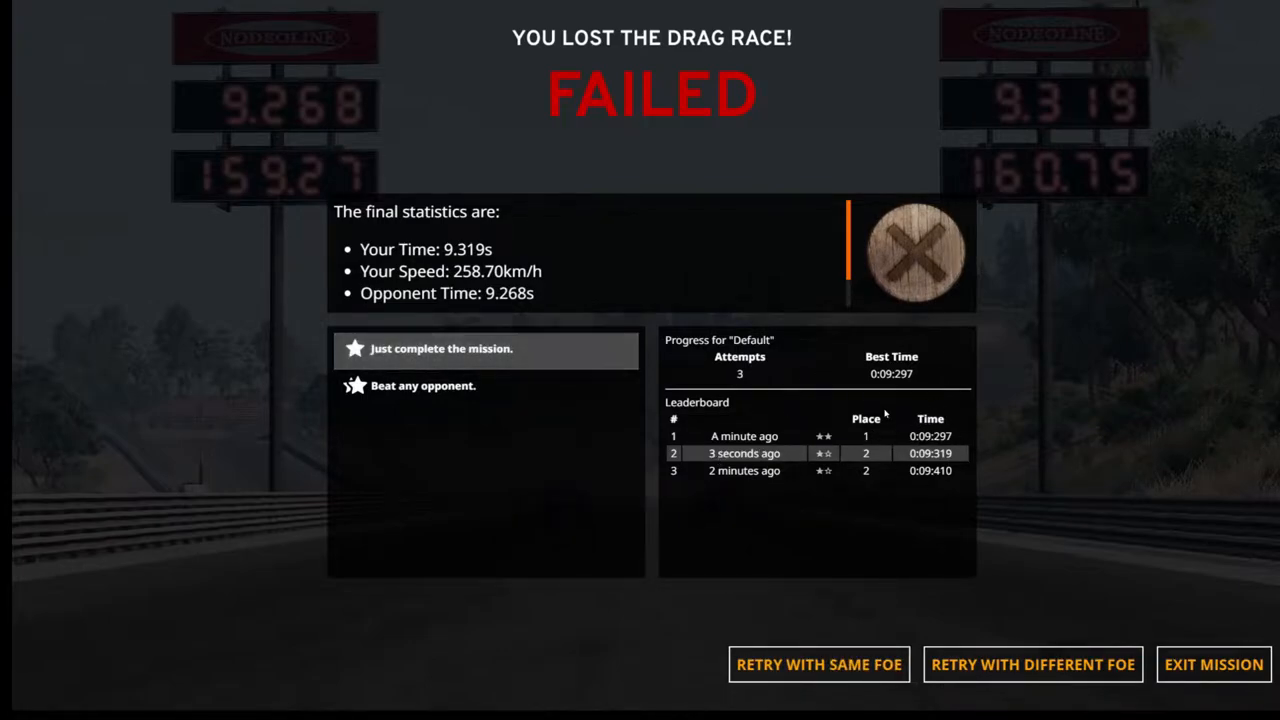
mouse_move(819, 664)
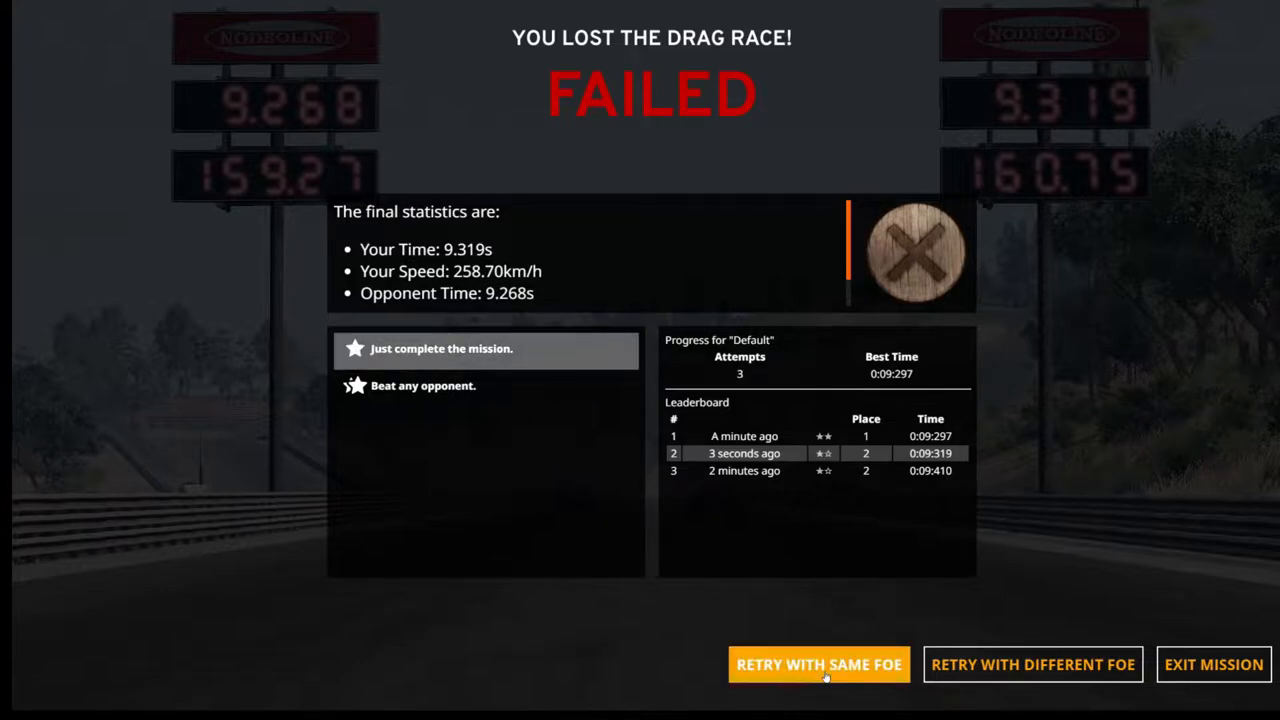
Retry the drag race against the same opponent from the results screen
left_click(818, 664)
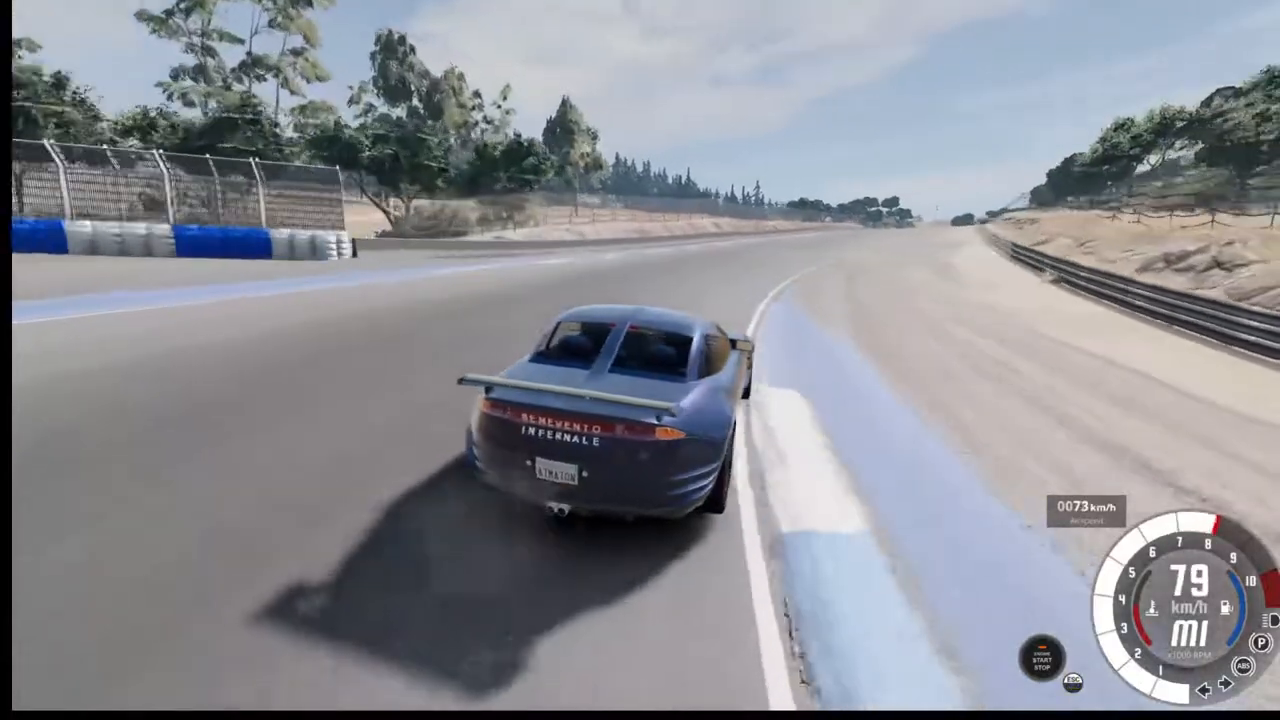
Accelerate the Benevento Infernale down the track straight to about 103 km/h
key("w")
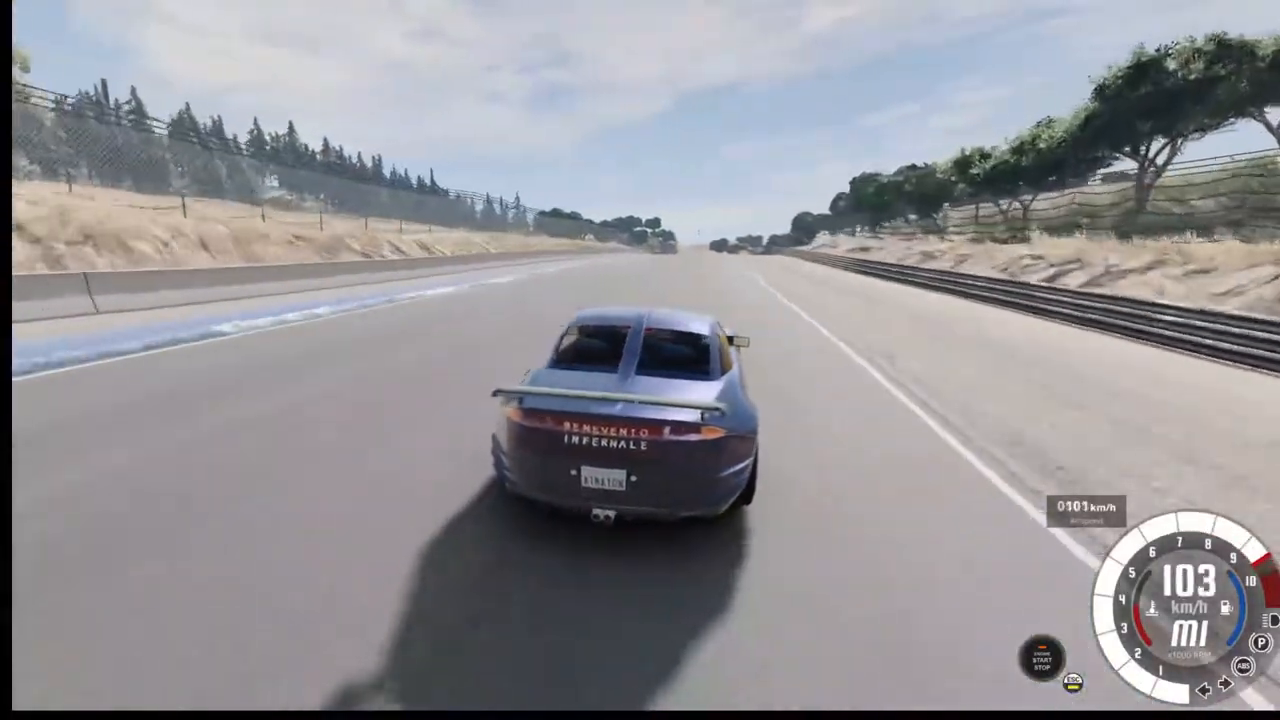